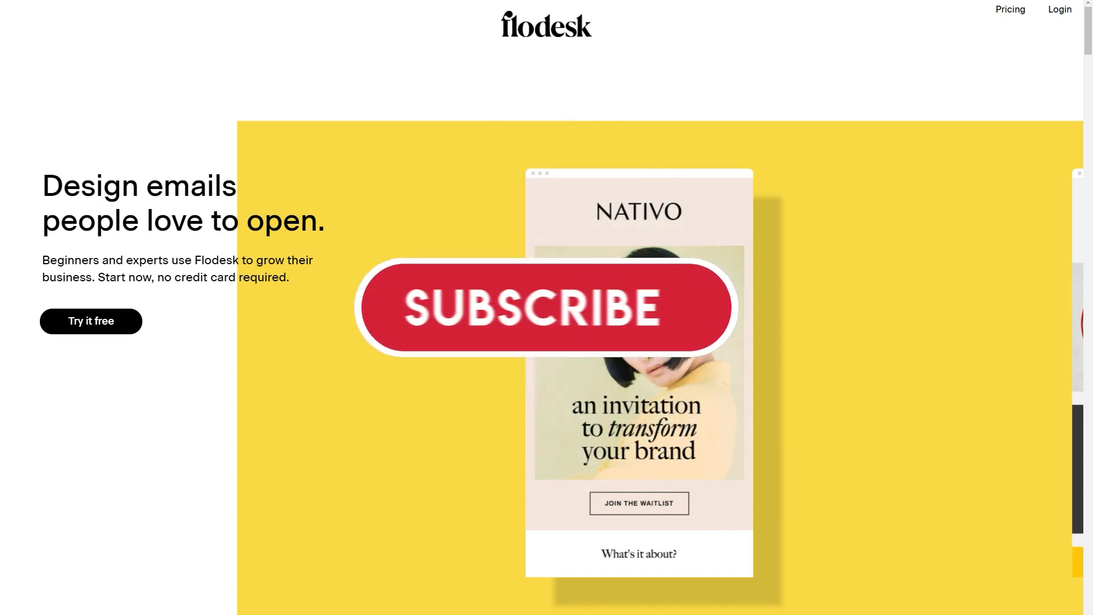
Step: Log in and open the Share Flodesk referral page with its Give 50%, Get $19 link
left_click(539, 313)
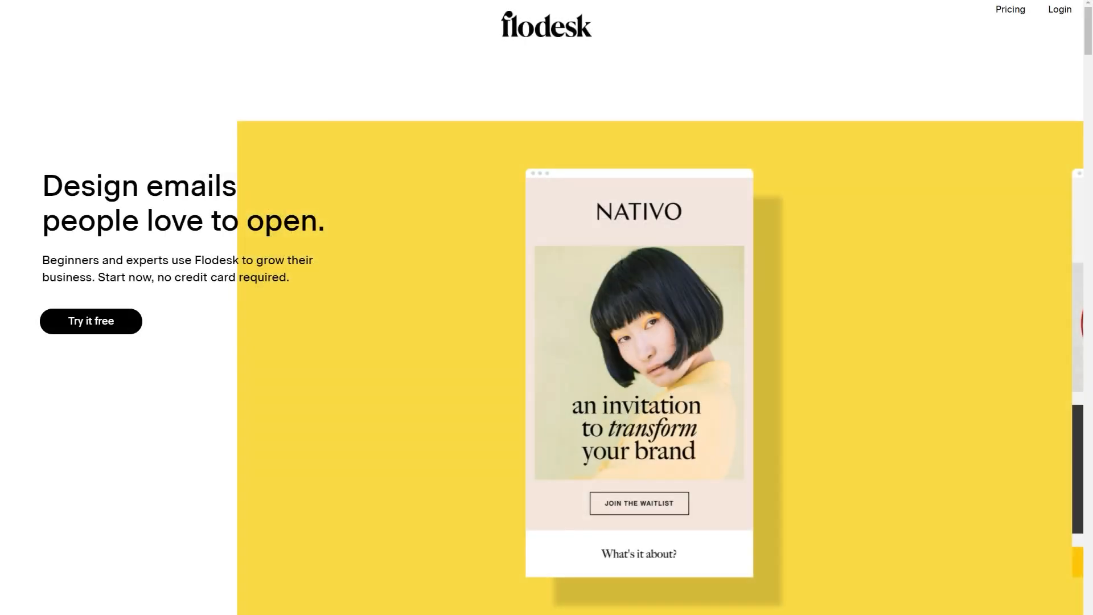
mouse_move(1059, 19)
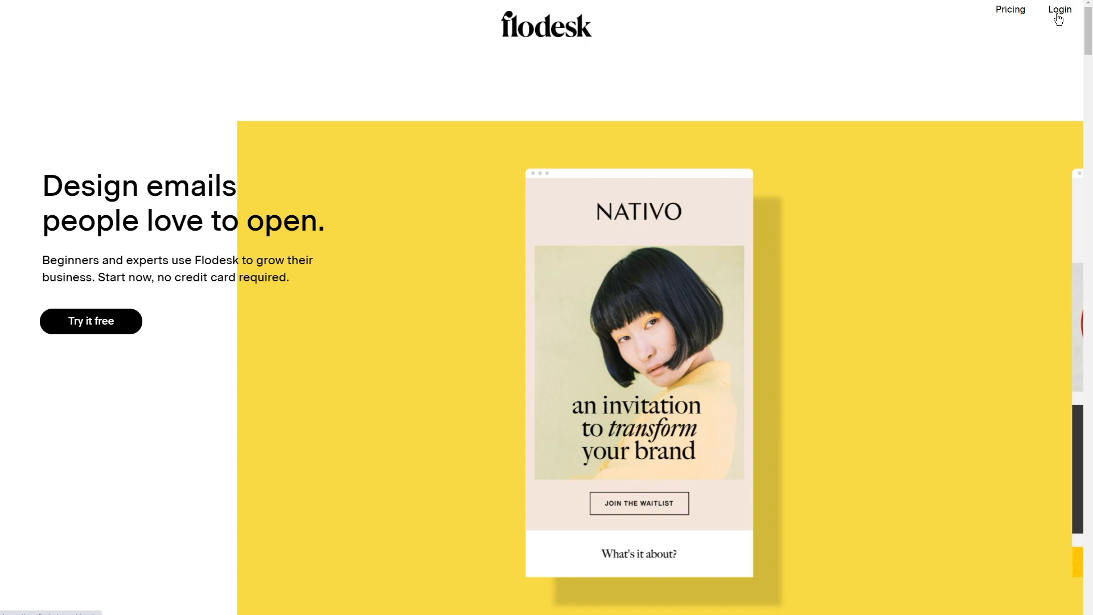
left_click(1059, 9)
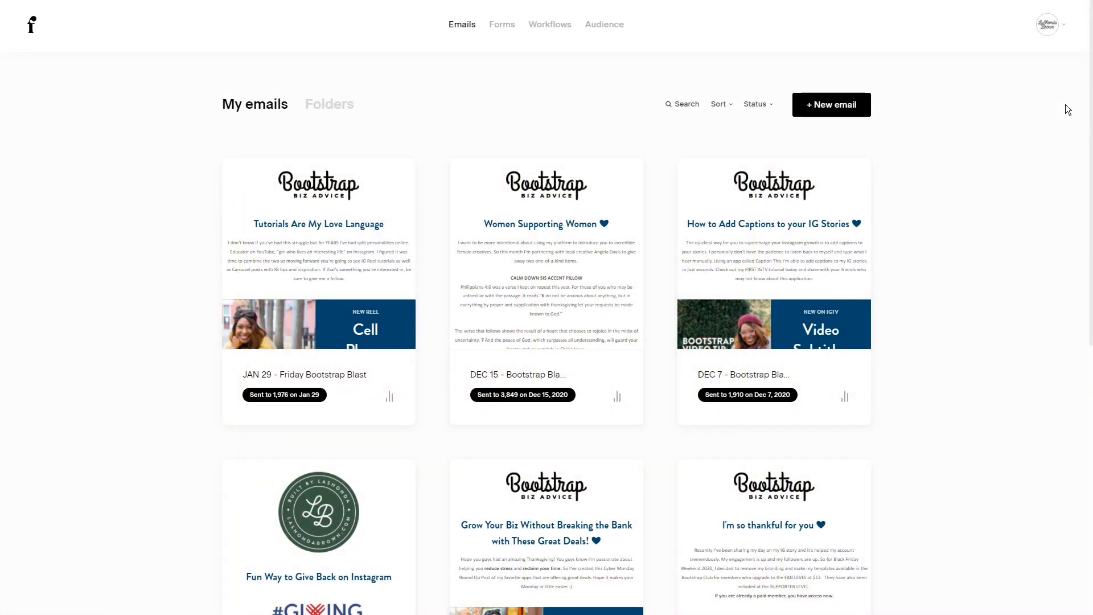
left_click(1046, 24)
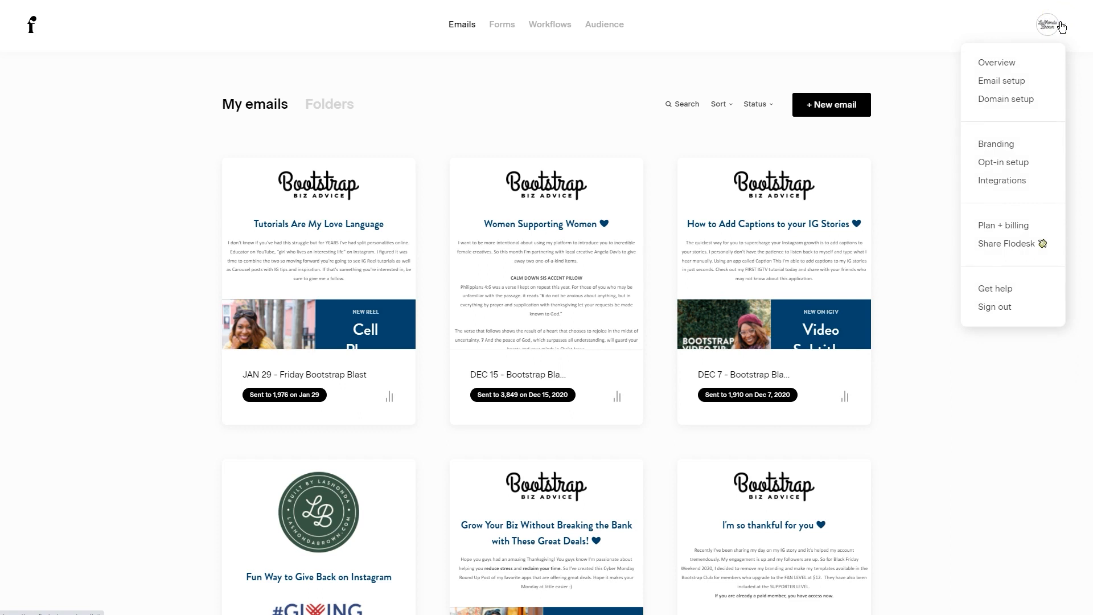
mouse_move(1012, 239)
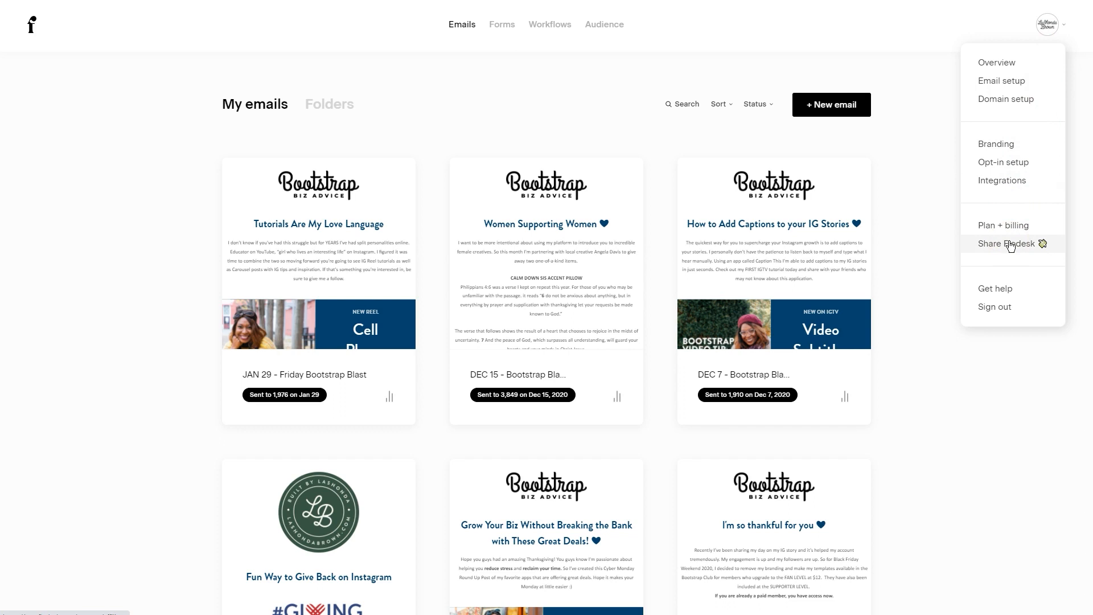
left_click(1006, 243)
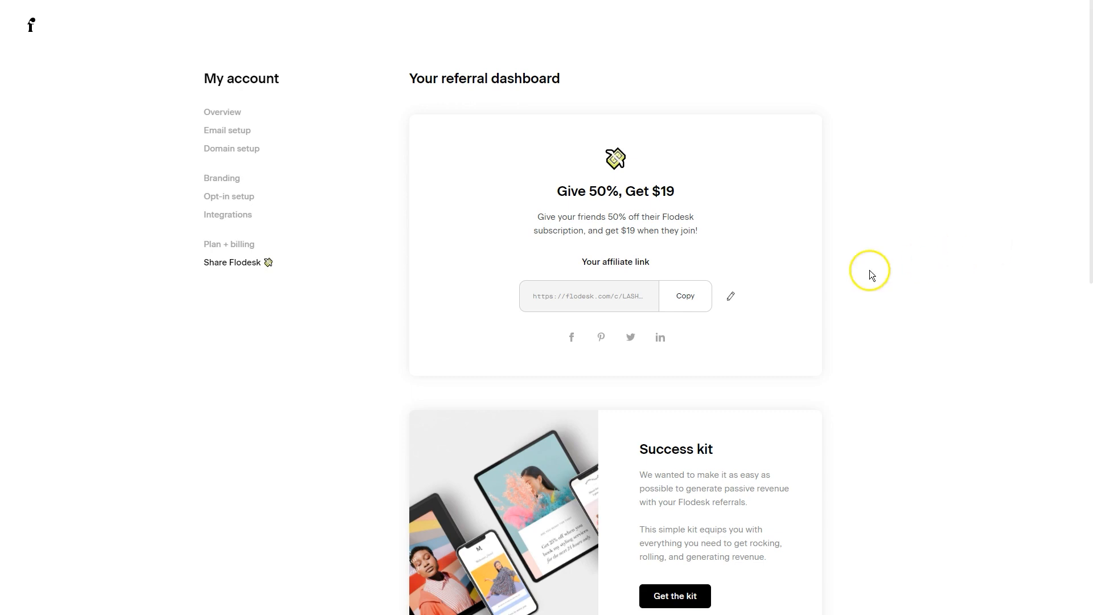
left_click(731, 296)
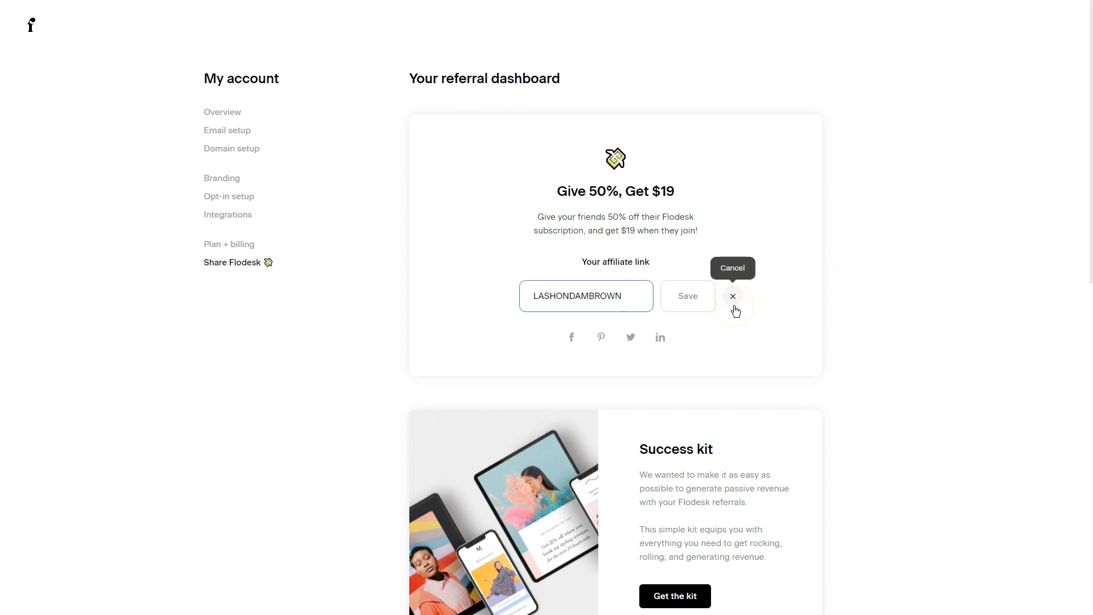
left_click(733, 296)
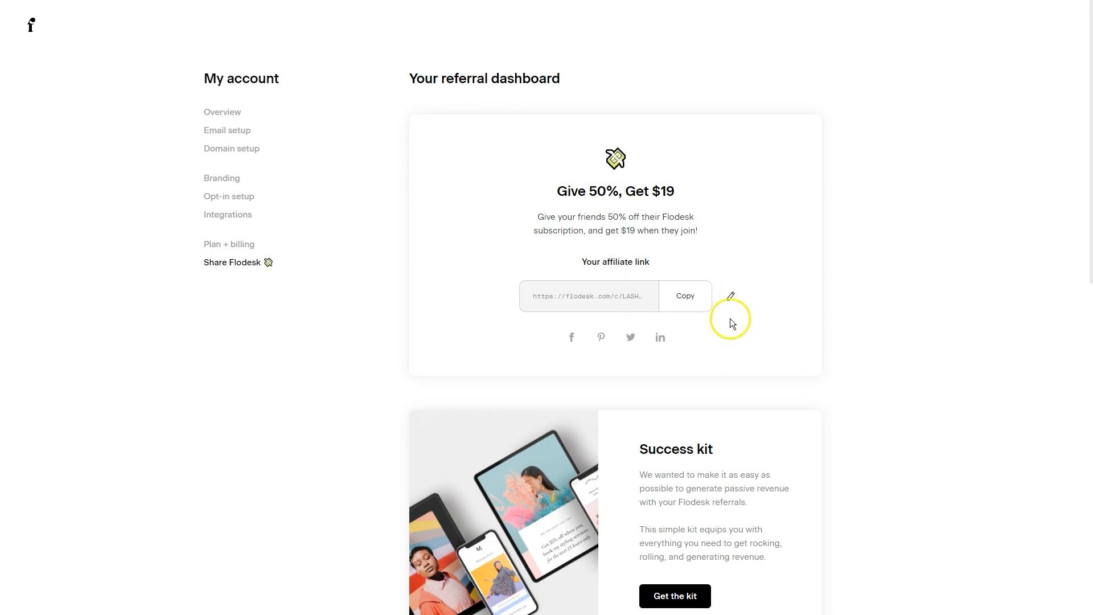
mouse_move(693, 304)
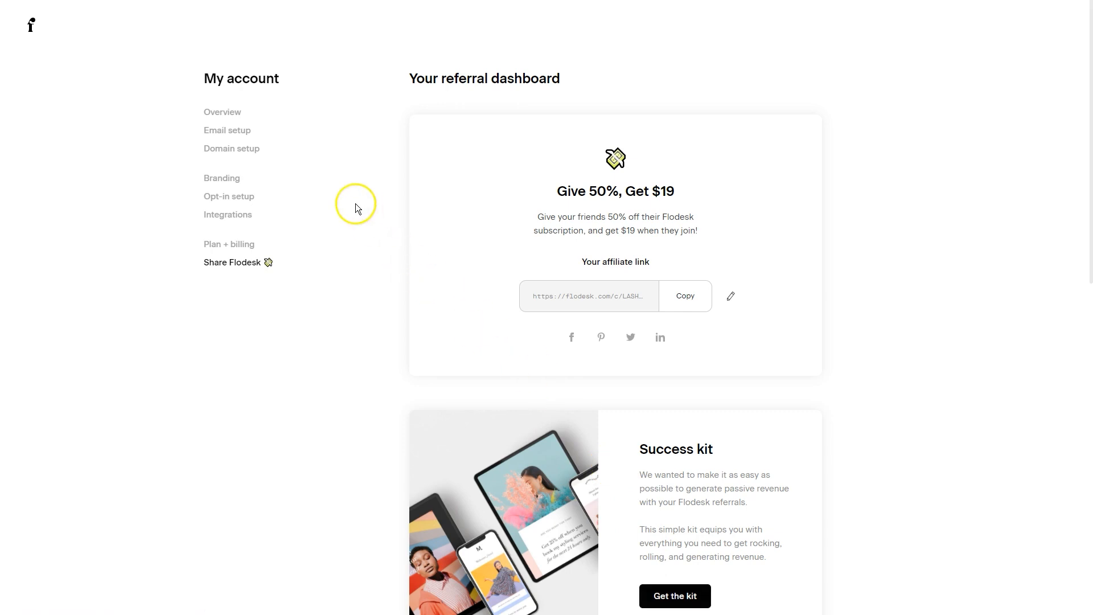
Step: Open Integrations and scroll to the Instagram, Shopify and Zapier connections and suggested Zaps
left_click(228, 214)
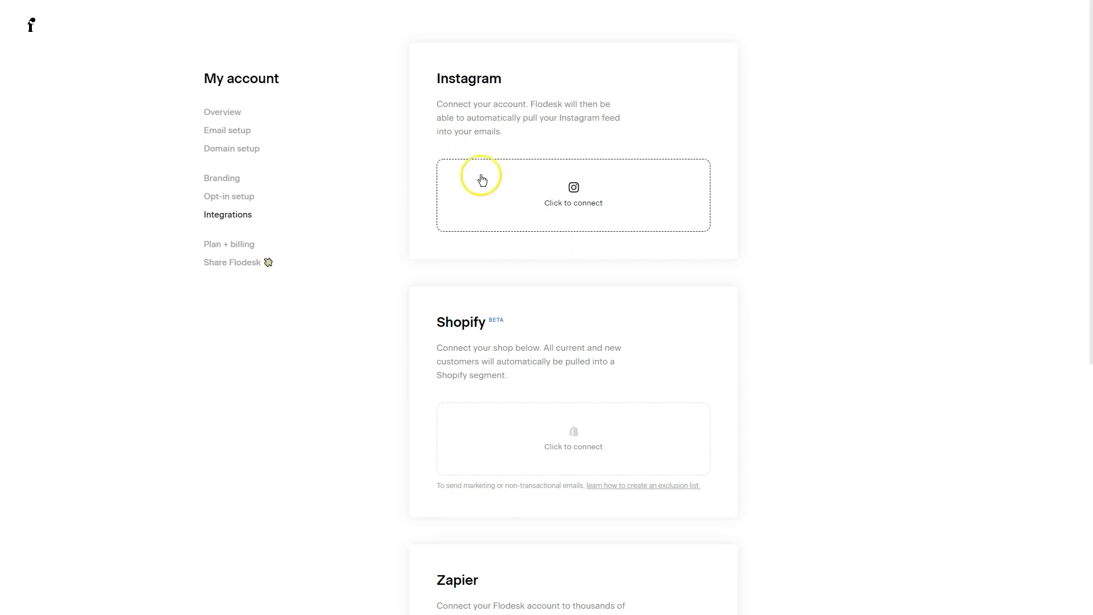
mouse_move(486, 187)
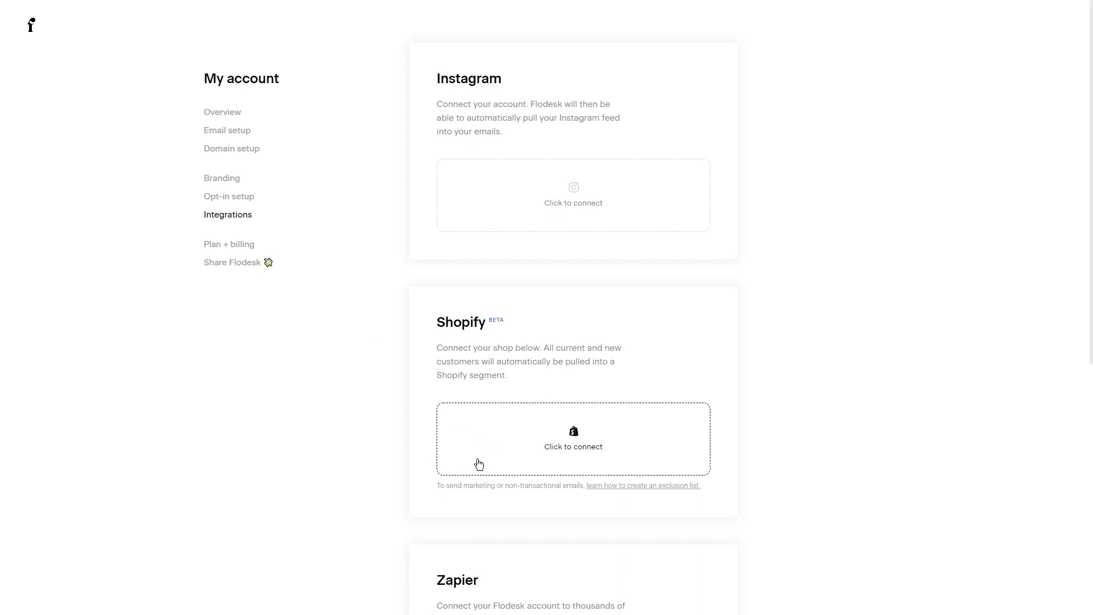
scroll("down", 3)
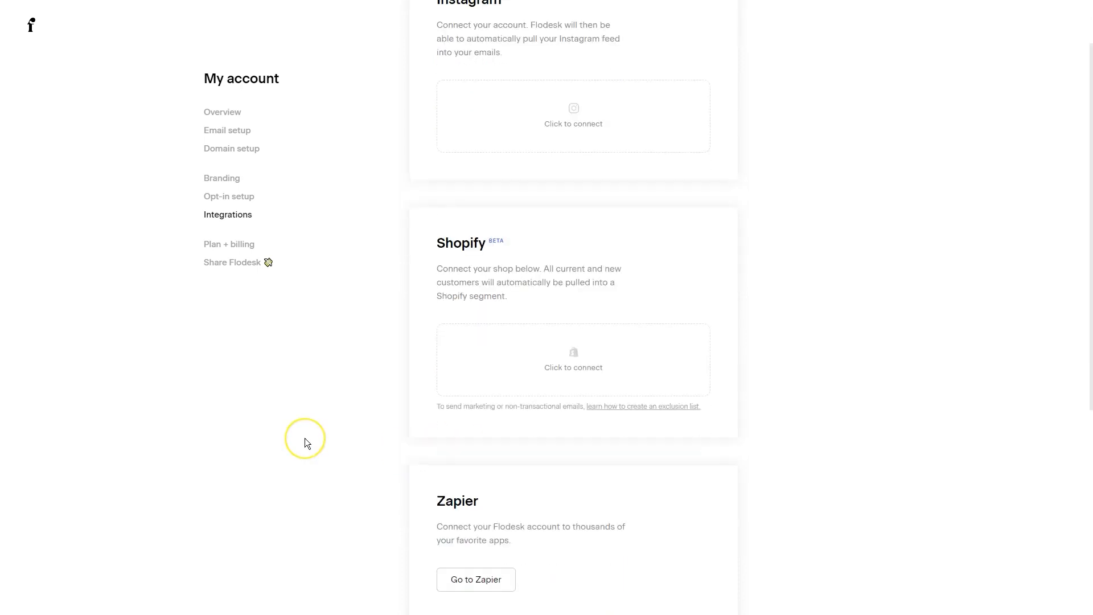
scroll("down", 3)
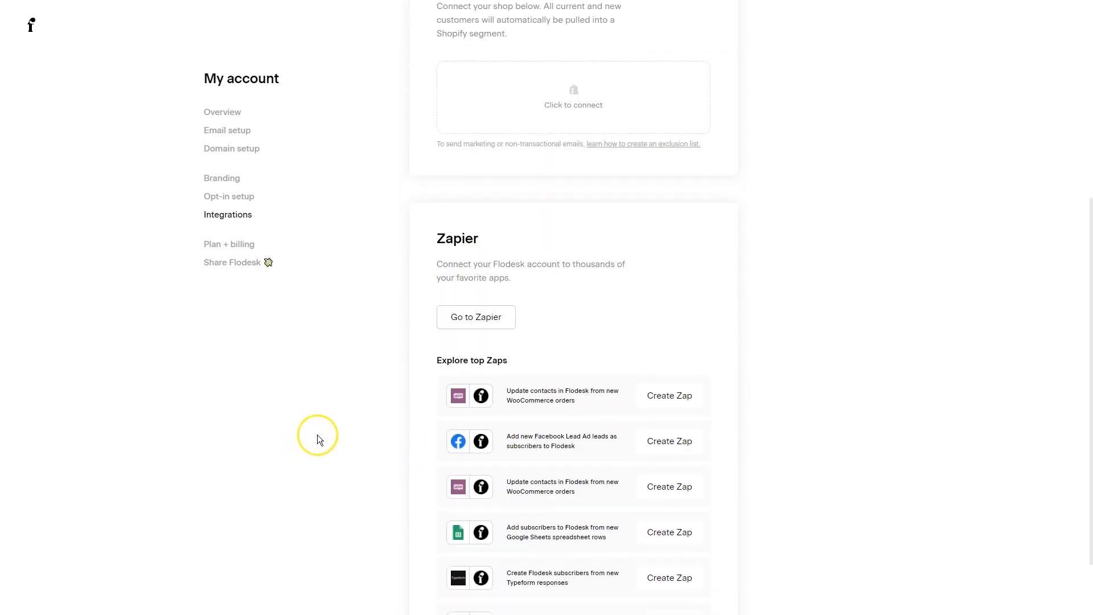
scroll("down", 3)
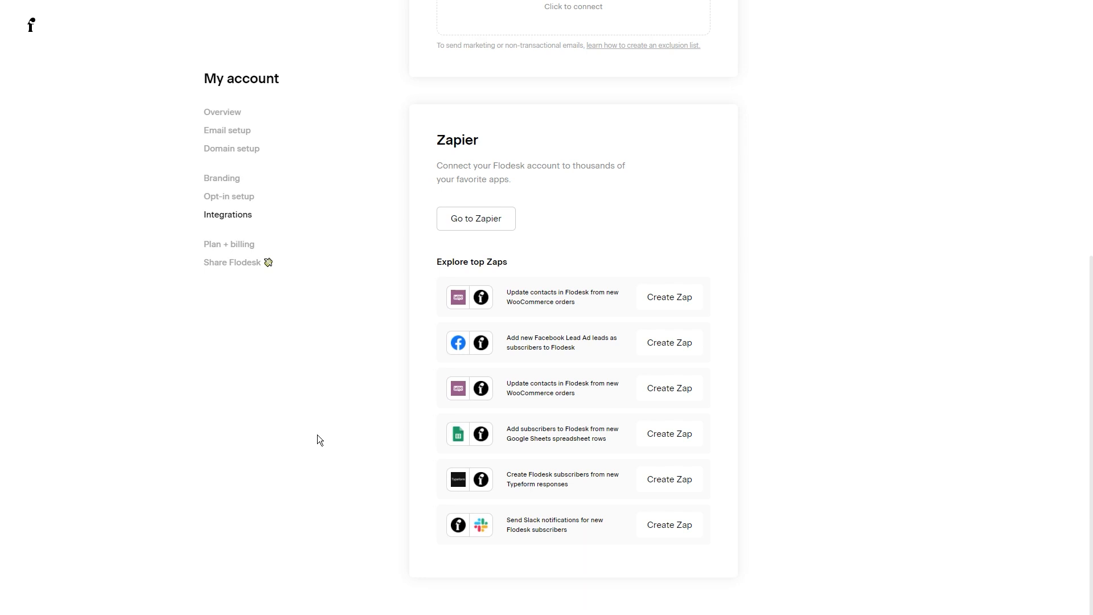
mouse_move(422, 300)
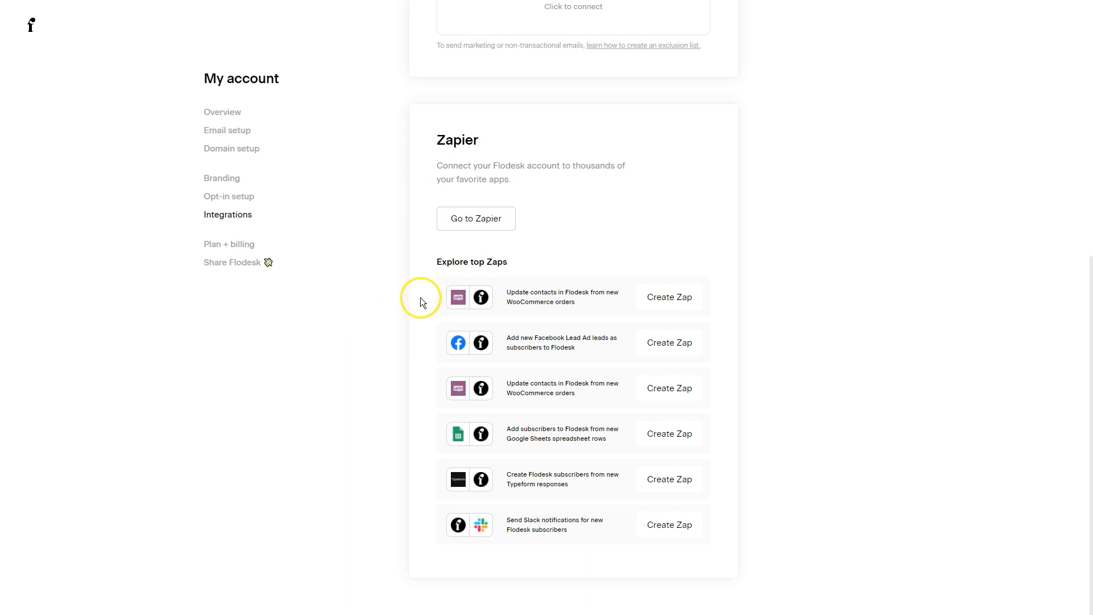
mouse_move(414, 382)
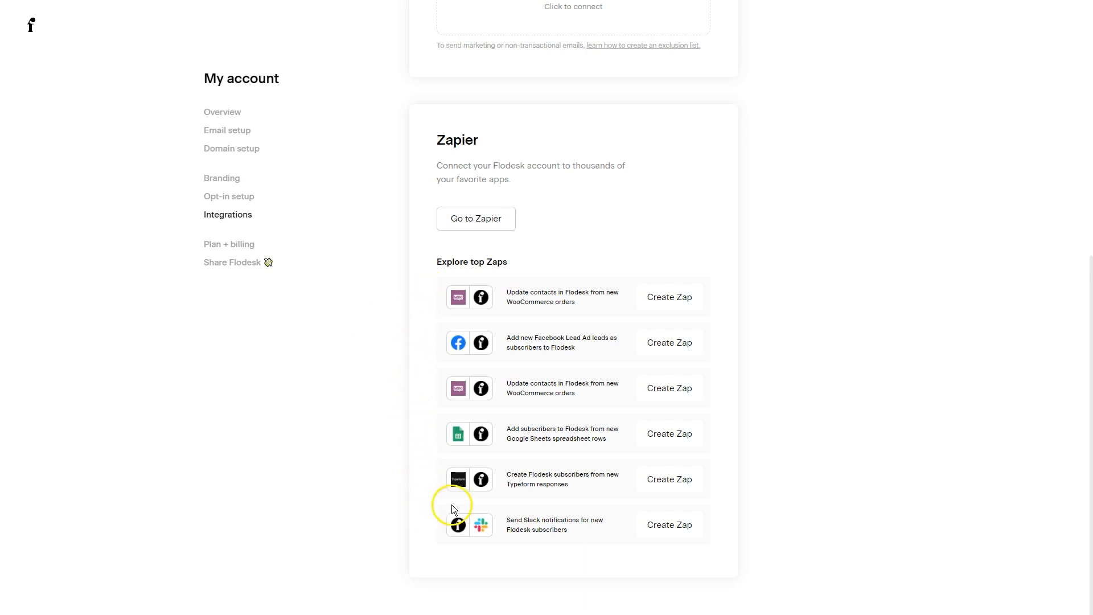
mouse_move(422, 542)
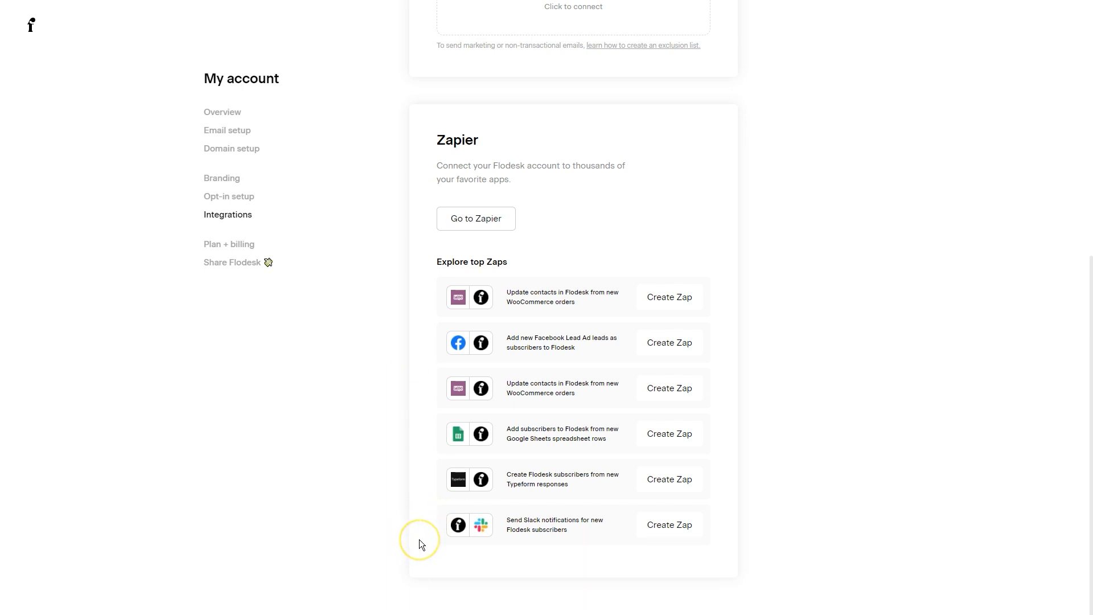
mouse_move(319, 513)
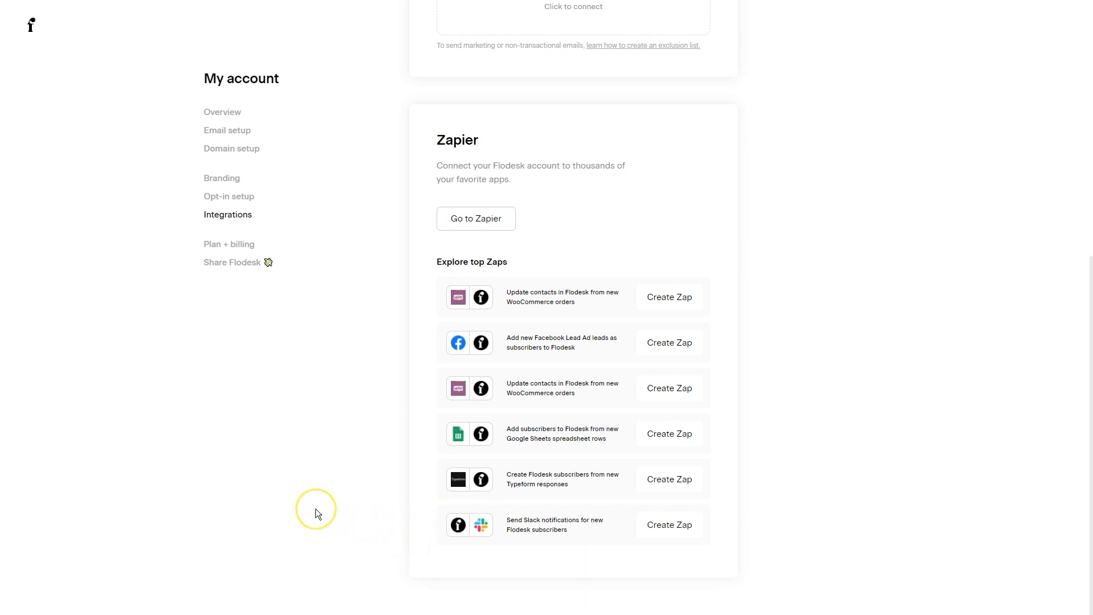
mouse_move(361, 485)
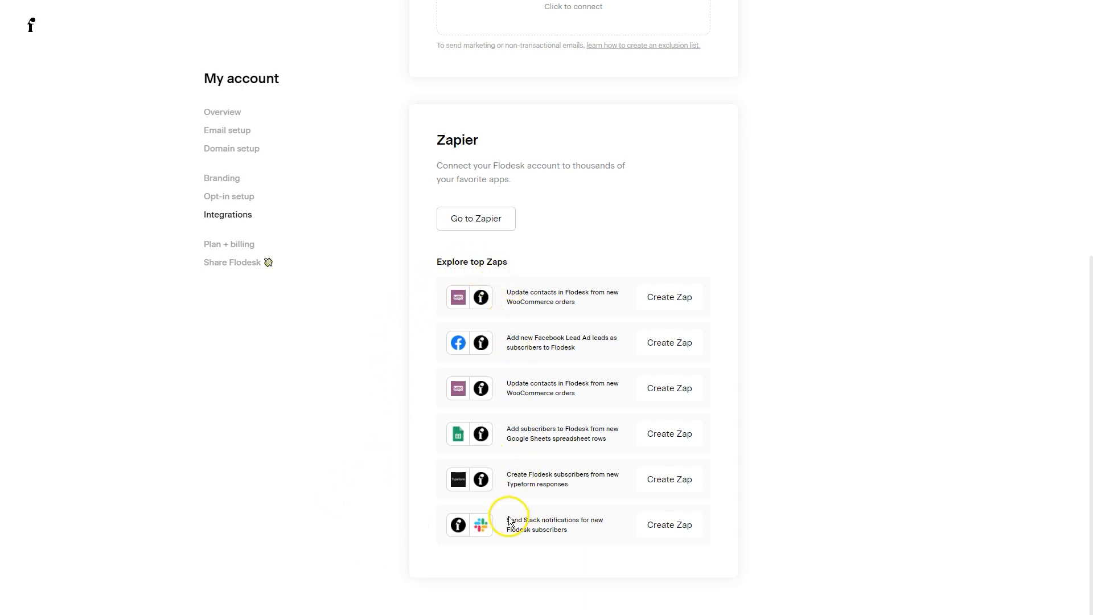
mouse_move(351, 387)
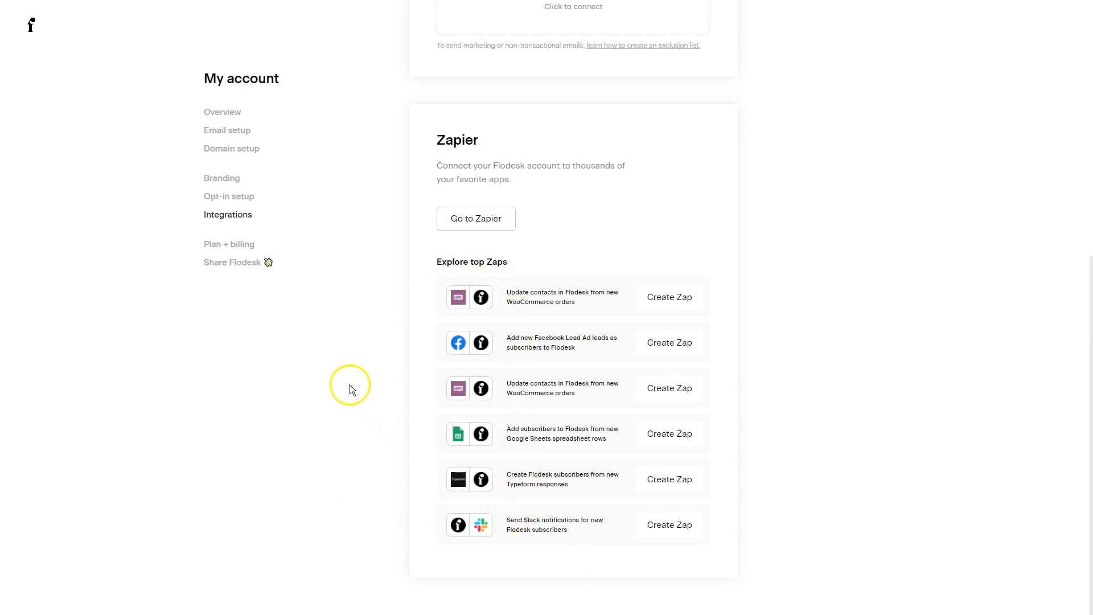
Step: Open Opt-in setup and scroll to the double opt-in email and thank-you page previews
left_click(229, 195)
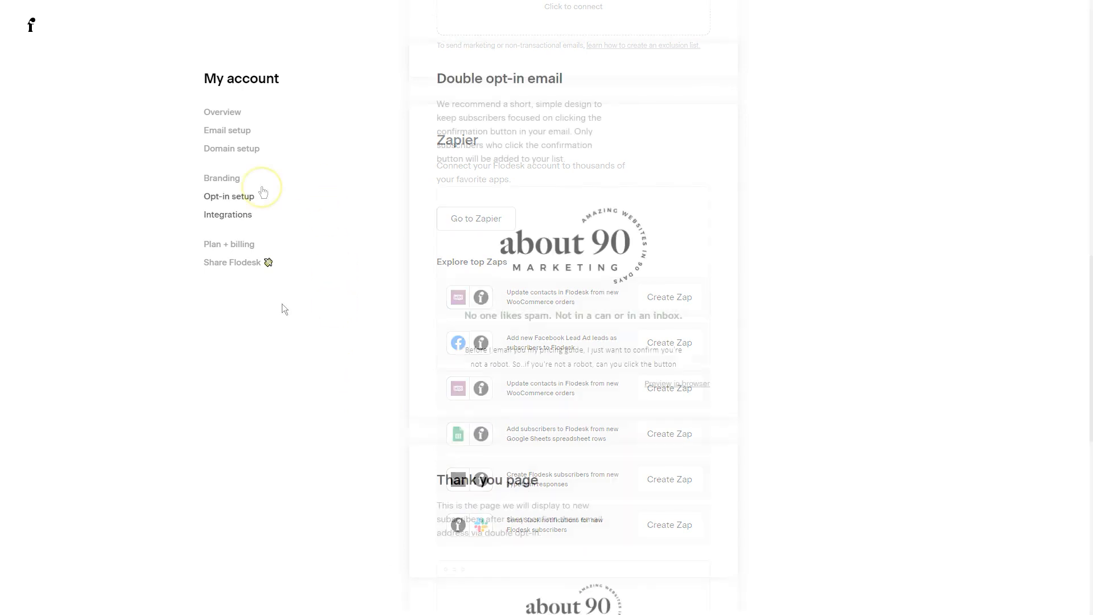
left_click(229, 196)
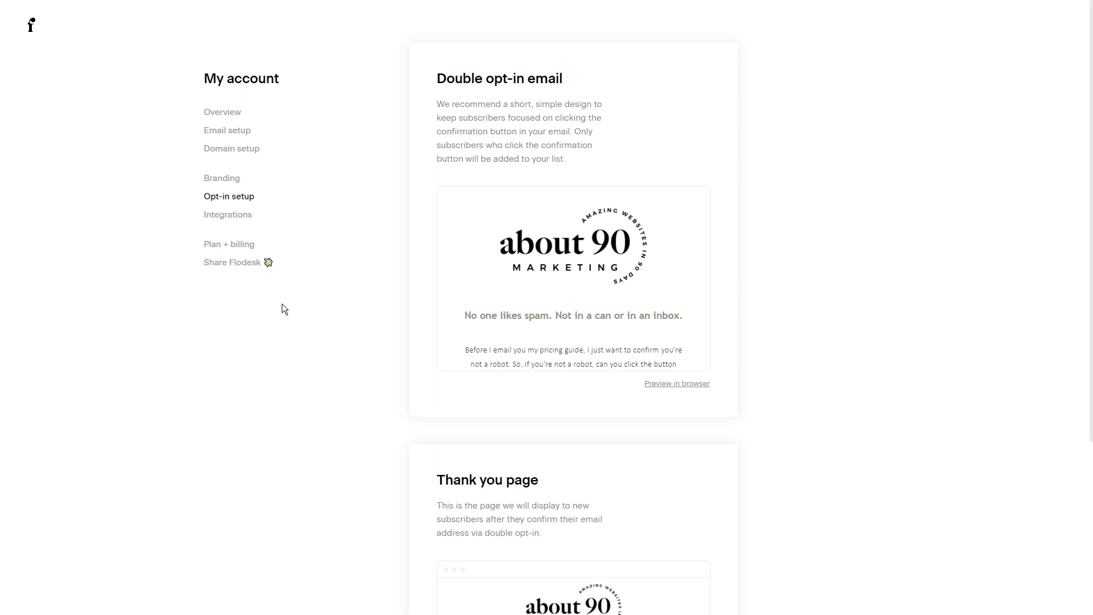
scroll("down", 3)
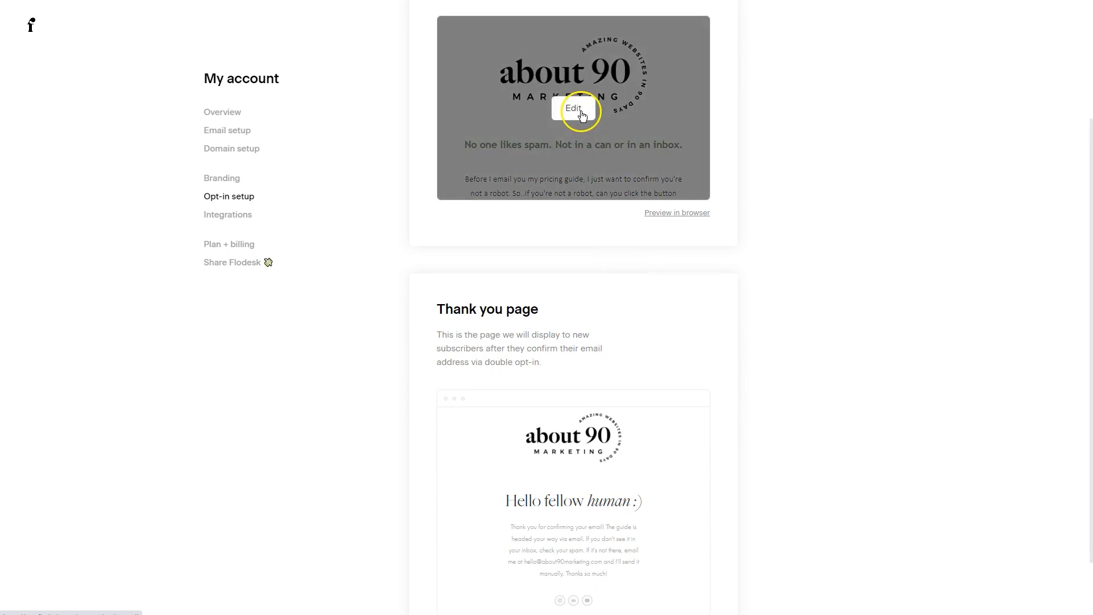
left_click(573, 108)
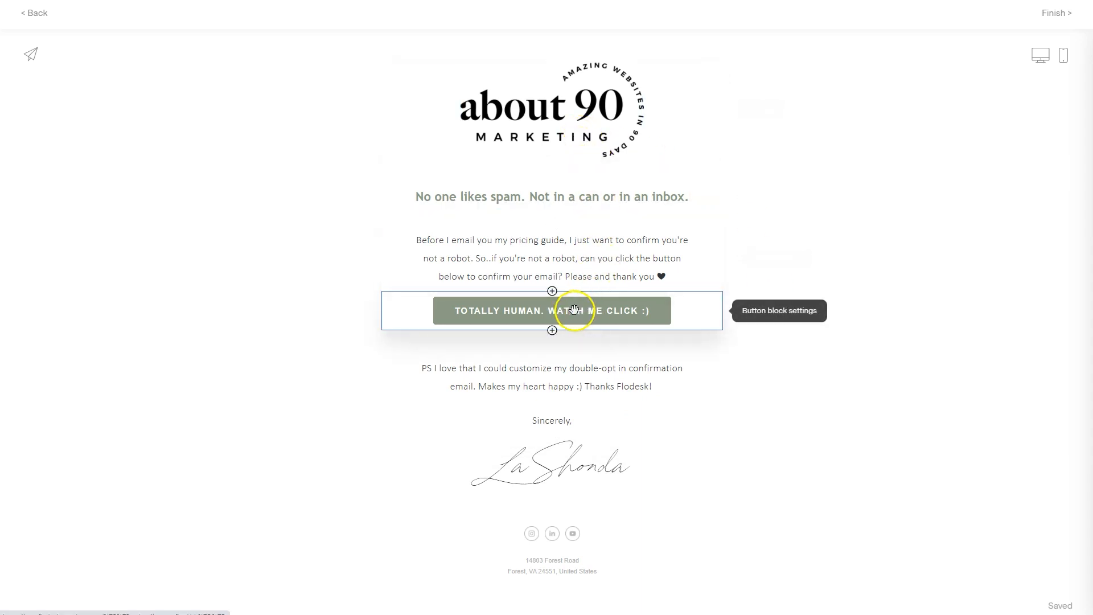
mouse_move(175, 159)
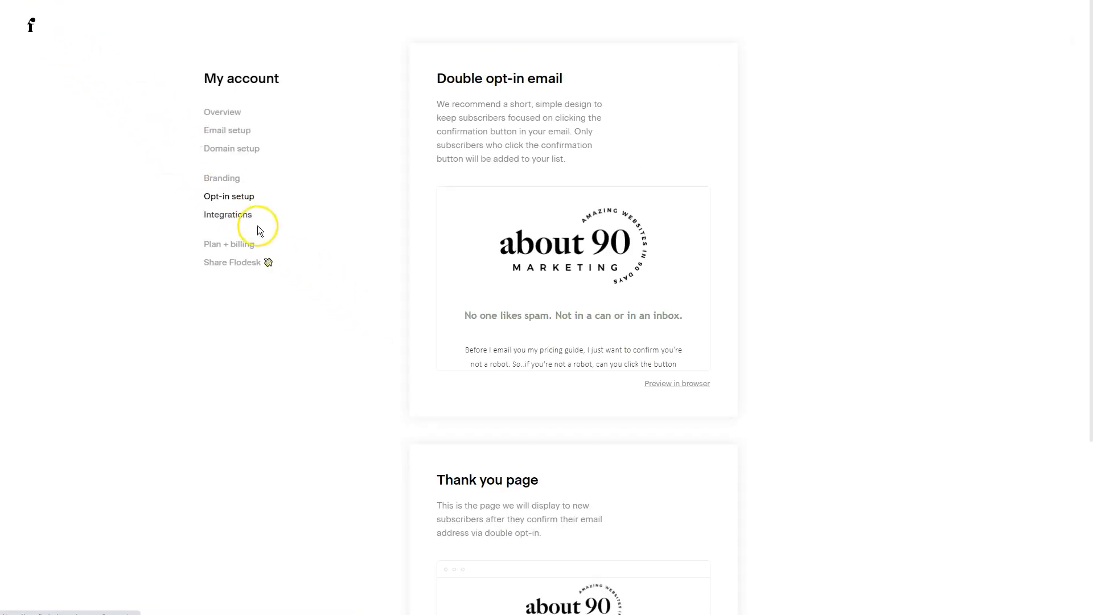
scroll("down", 3)
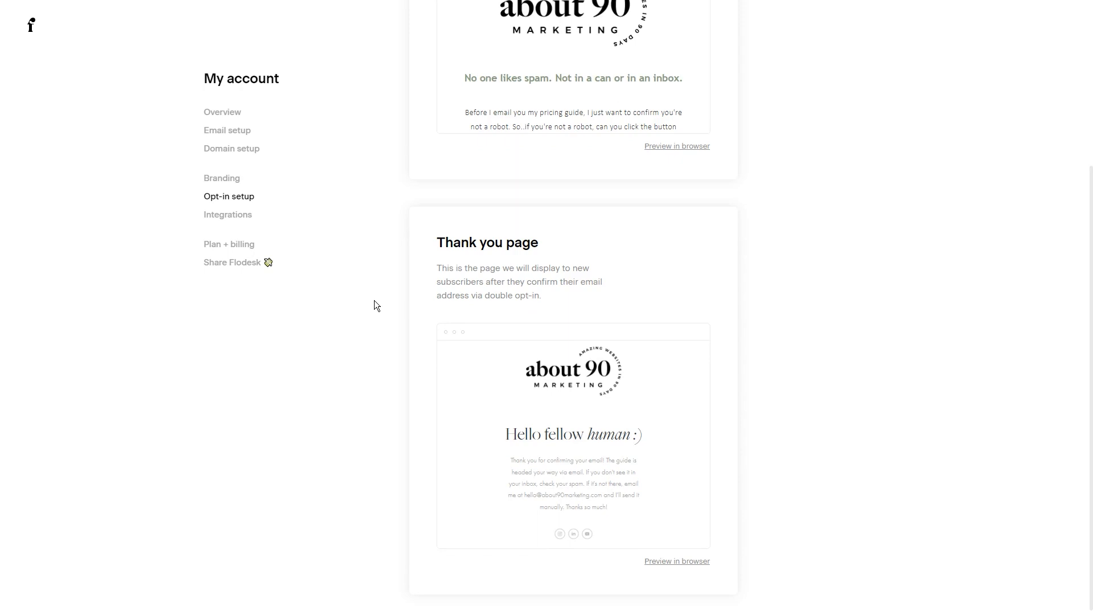
scroll("down", 3)
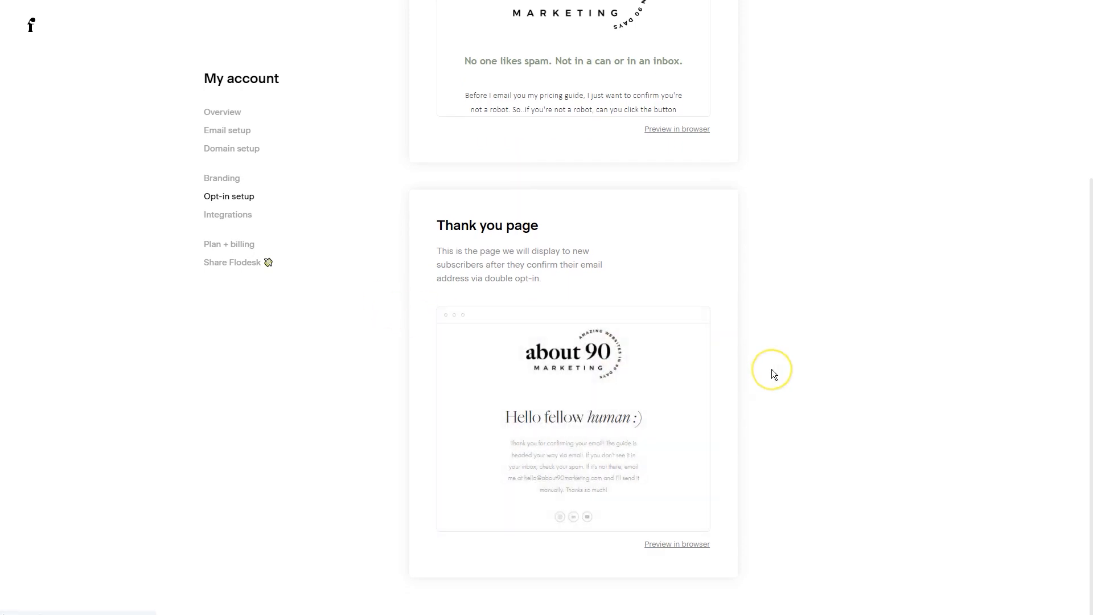
mouse_move(775, 374)
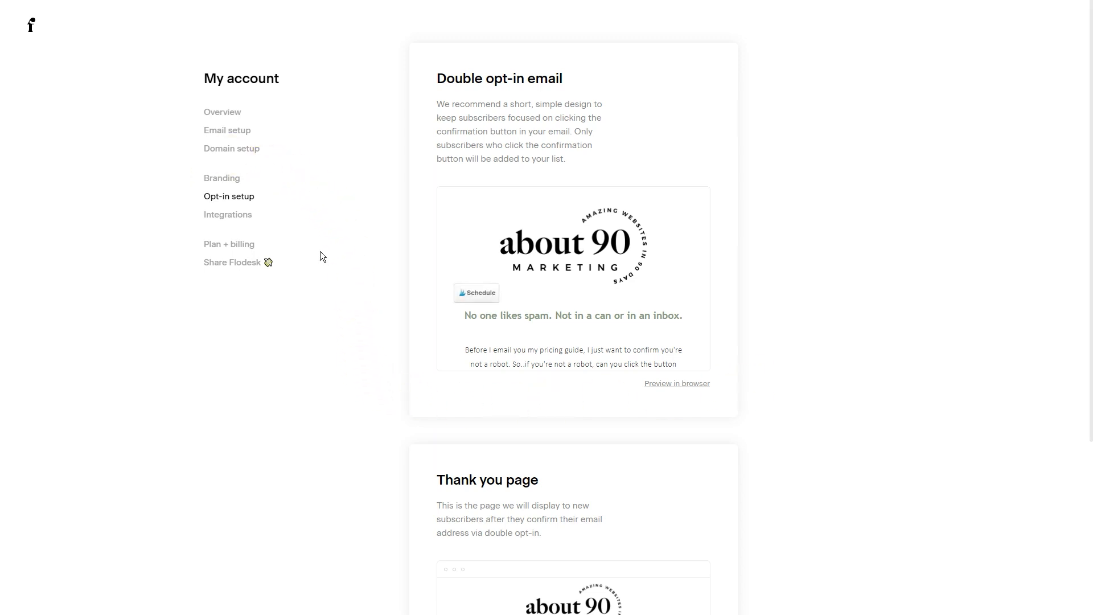
Step: Review Branding's logo, colors, company details and Instagram, YouTube, LinkedIn social links
left_click(222, 178)
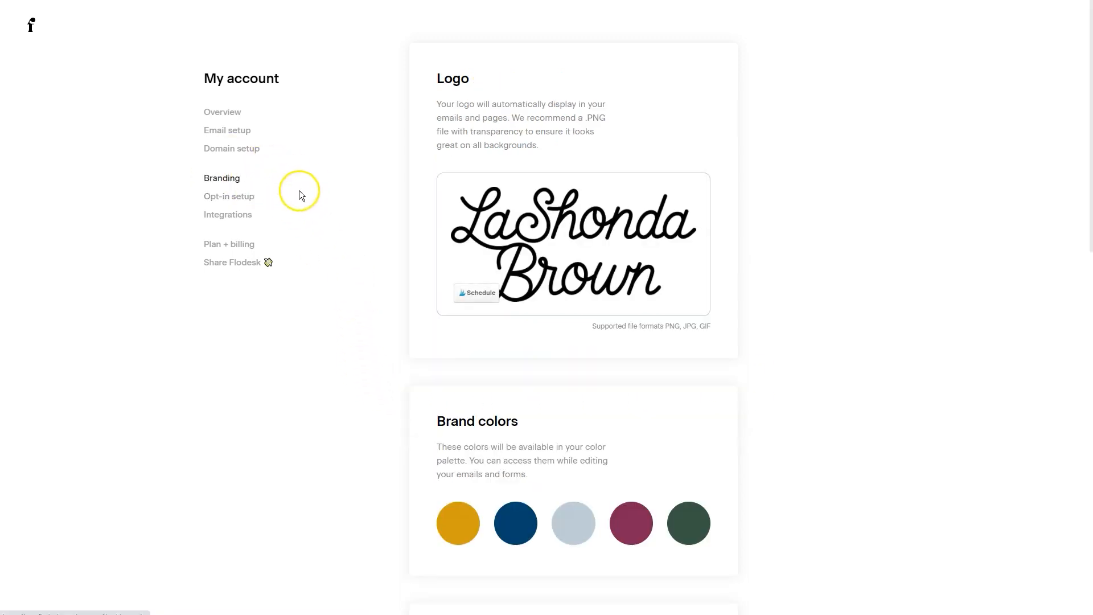
mouse_move(301, 195)
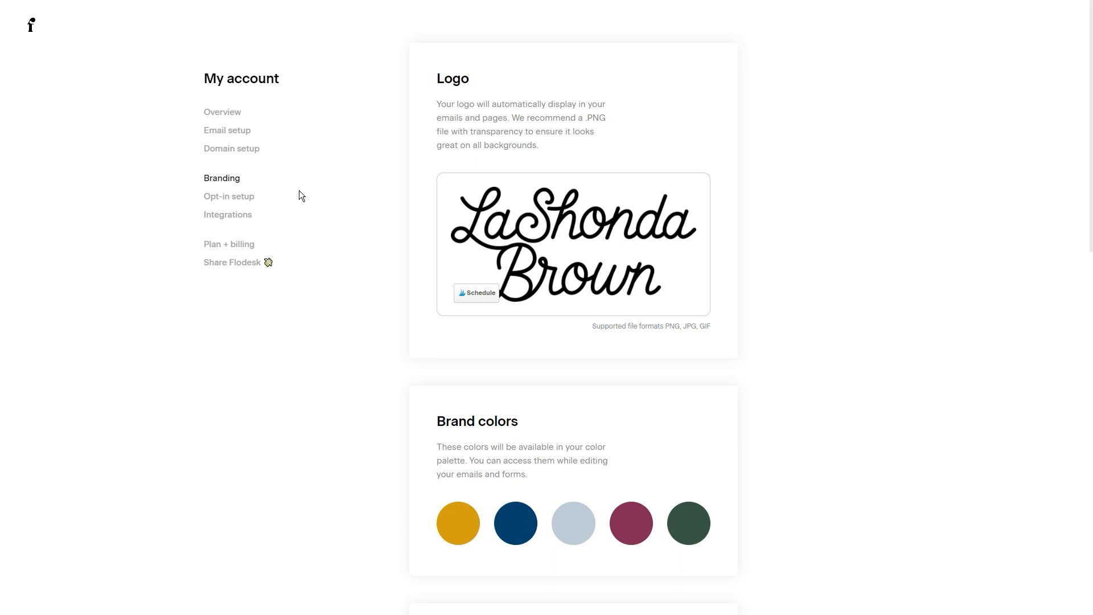
scroll("down", 3)
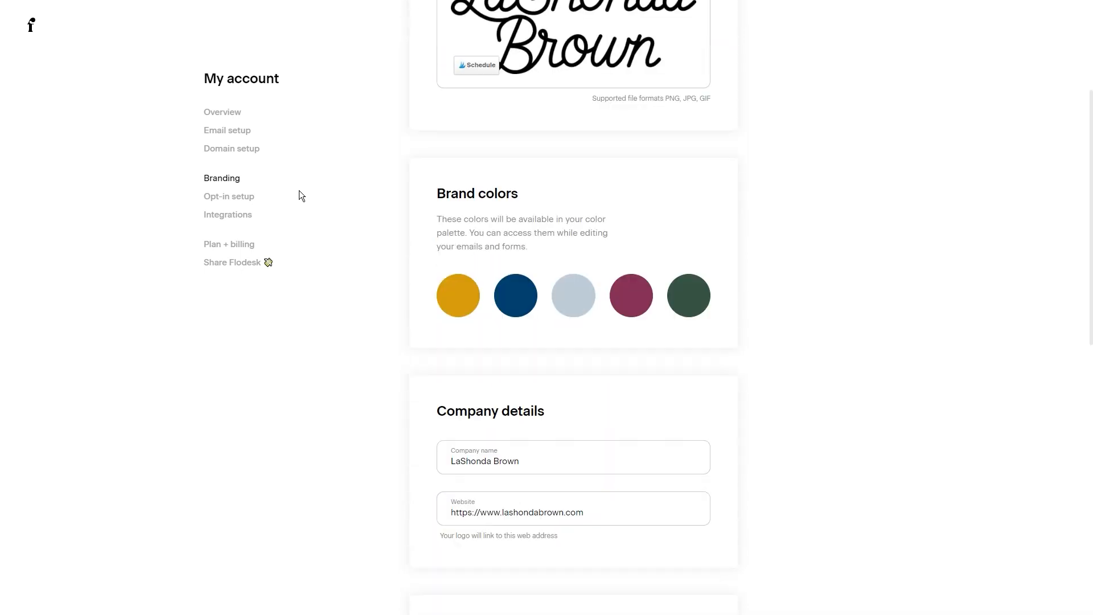
scroll("down", 3)
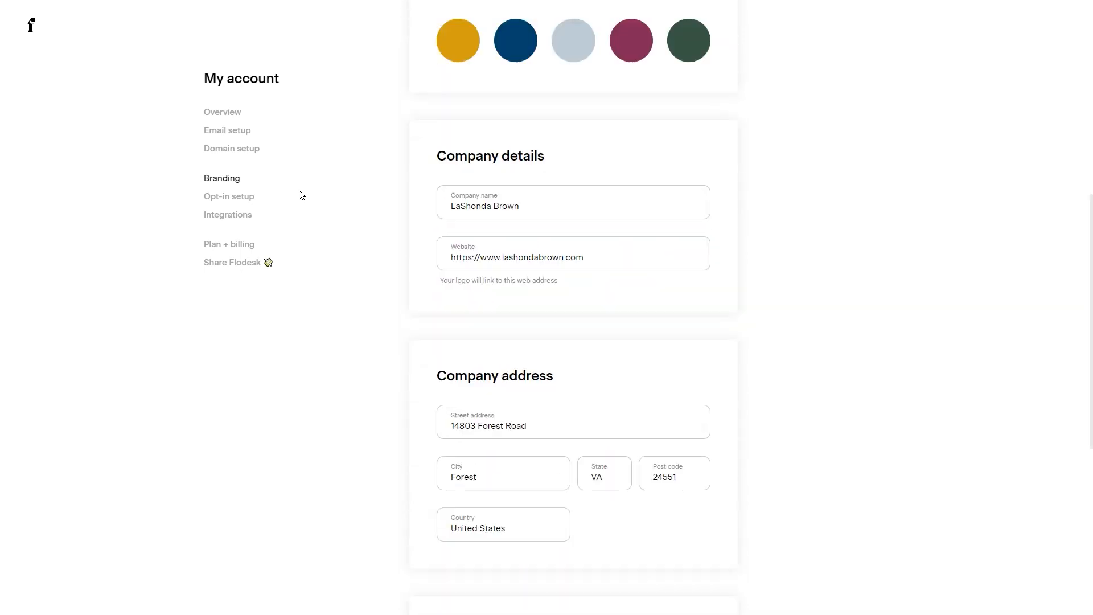
scroll("down", 3)
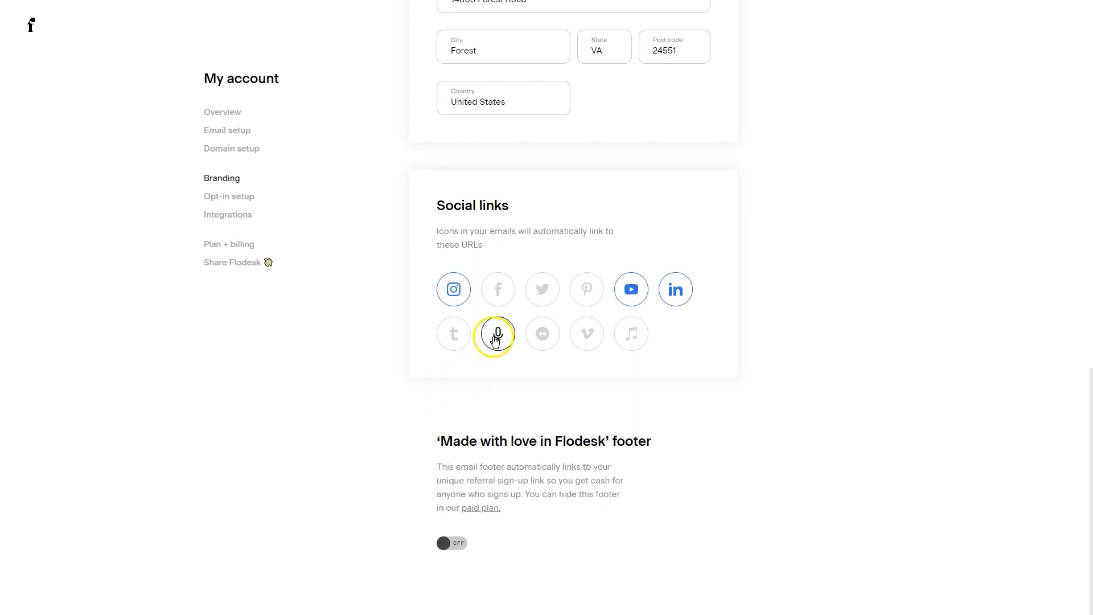
mouse_move(453, 338)
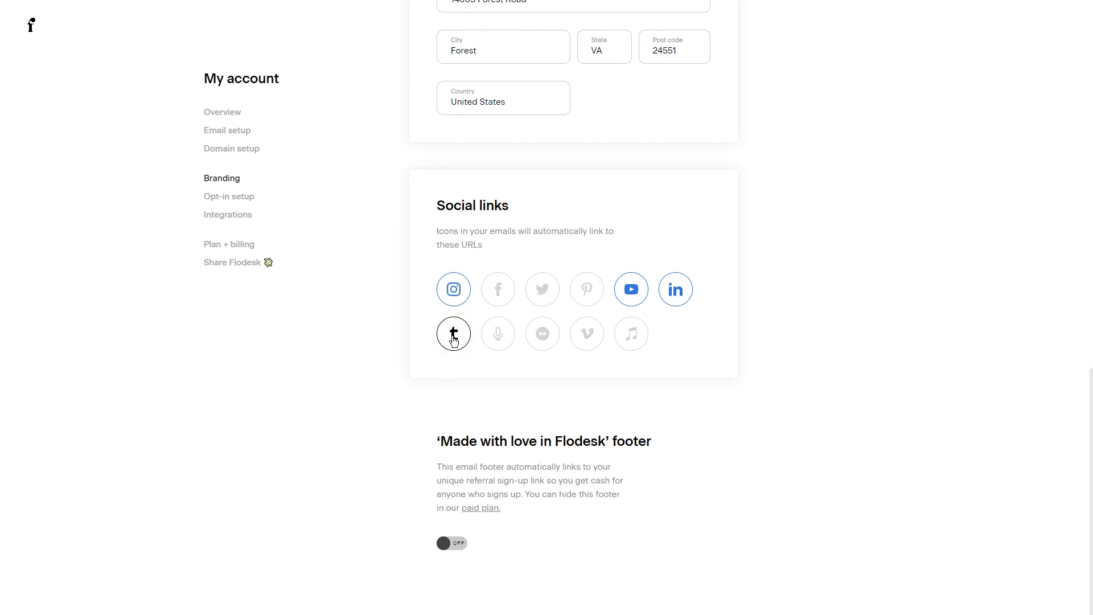
left_click(586, 290)
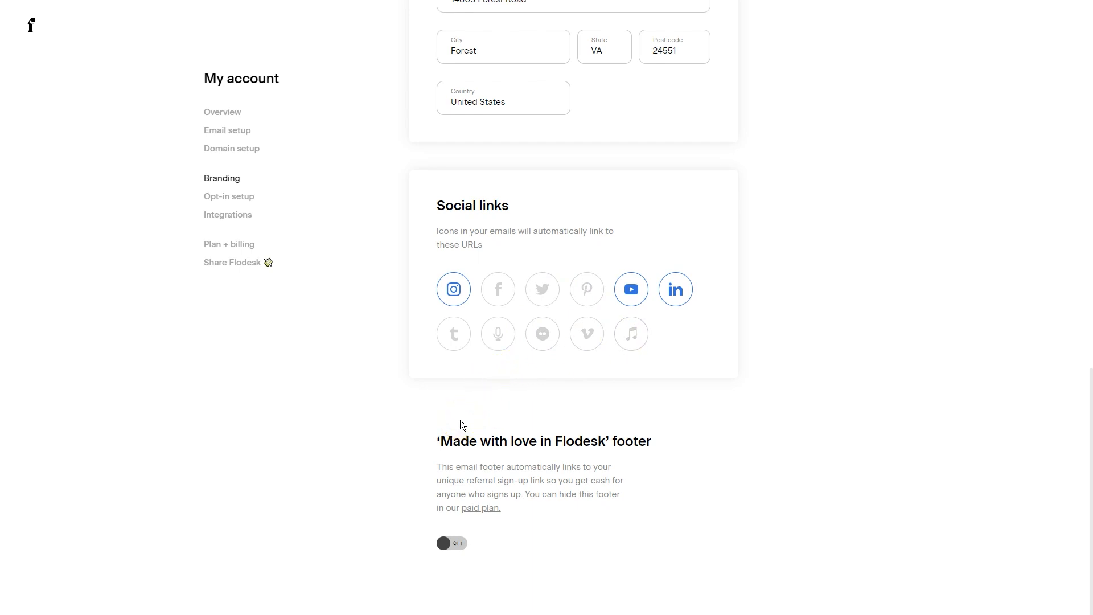
mouse_move(425, 426)
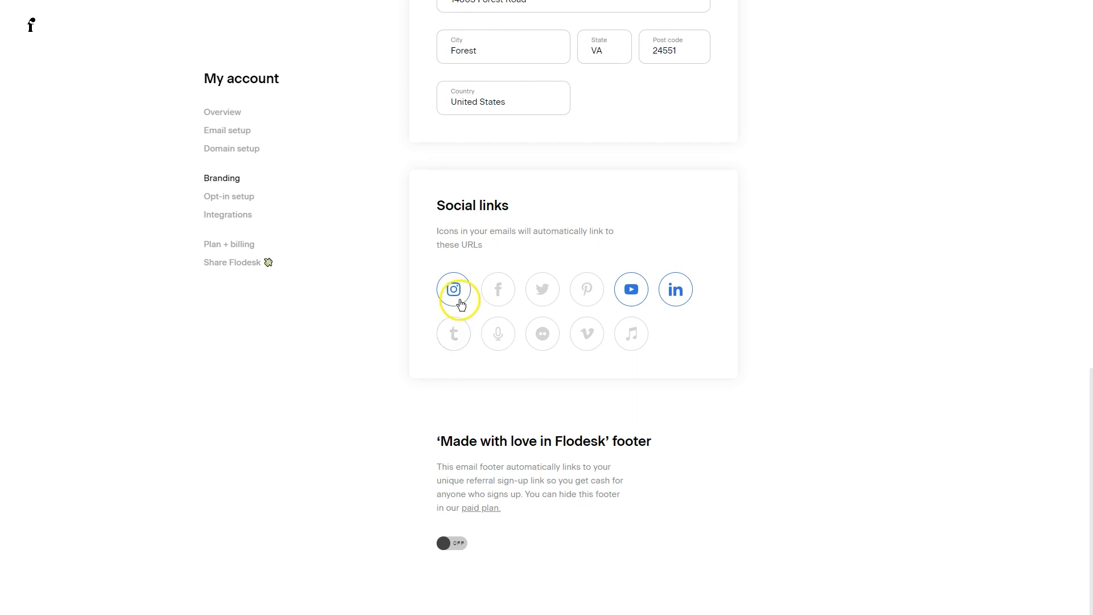
mouse_move(679, 290)
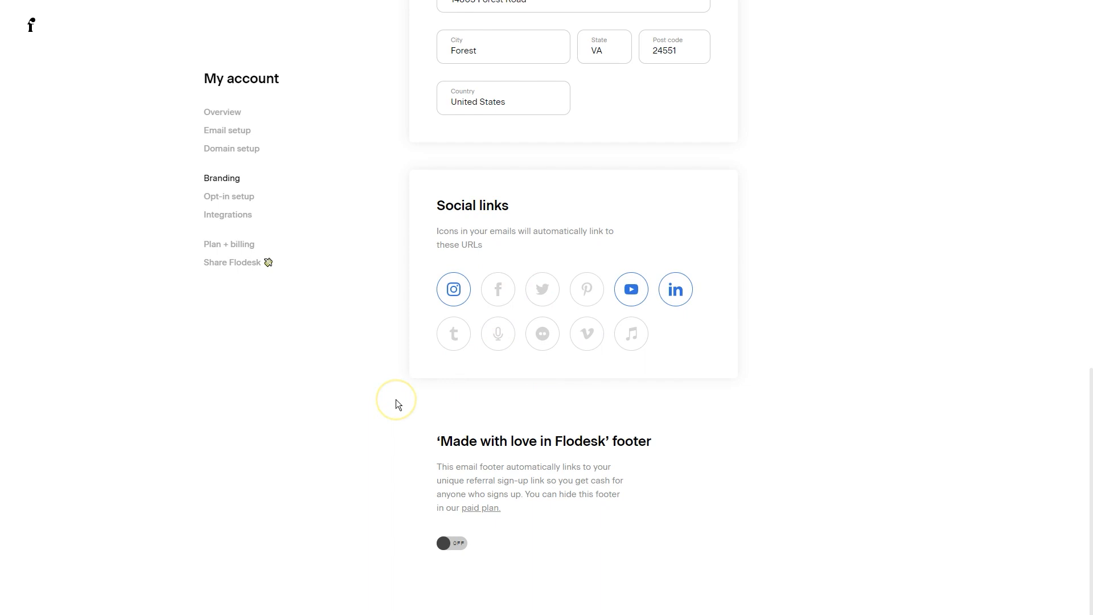
left_click(231, 148)
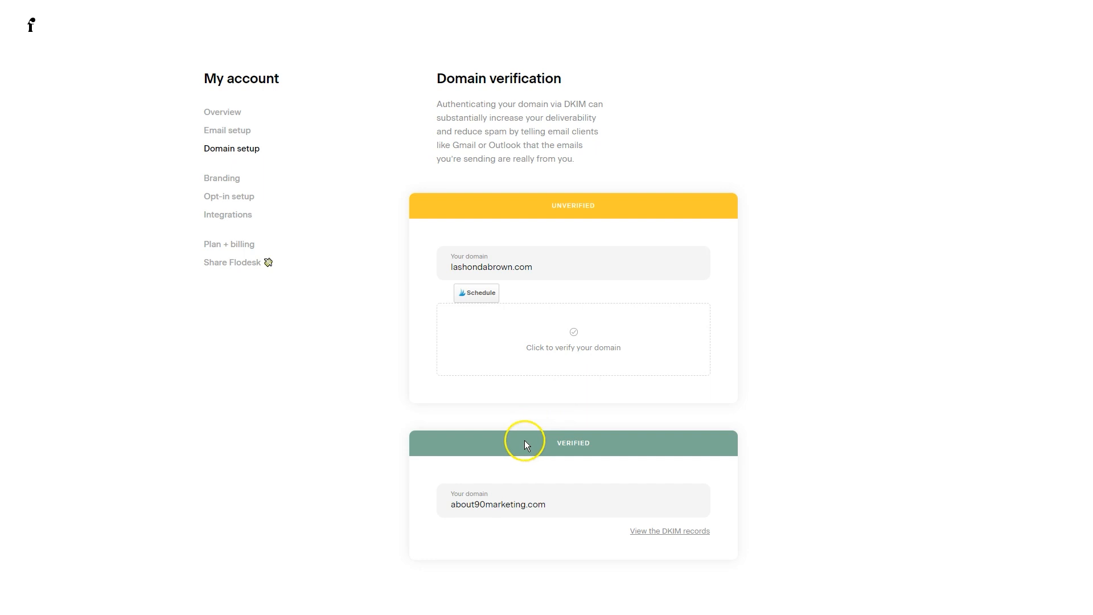
mouse_move(515, 436)
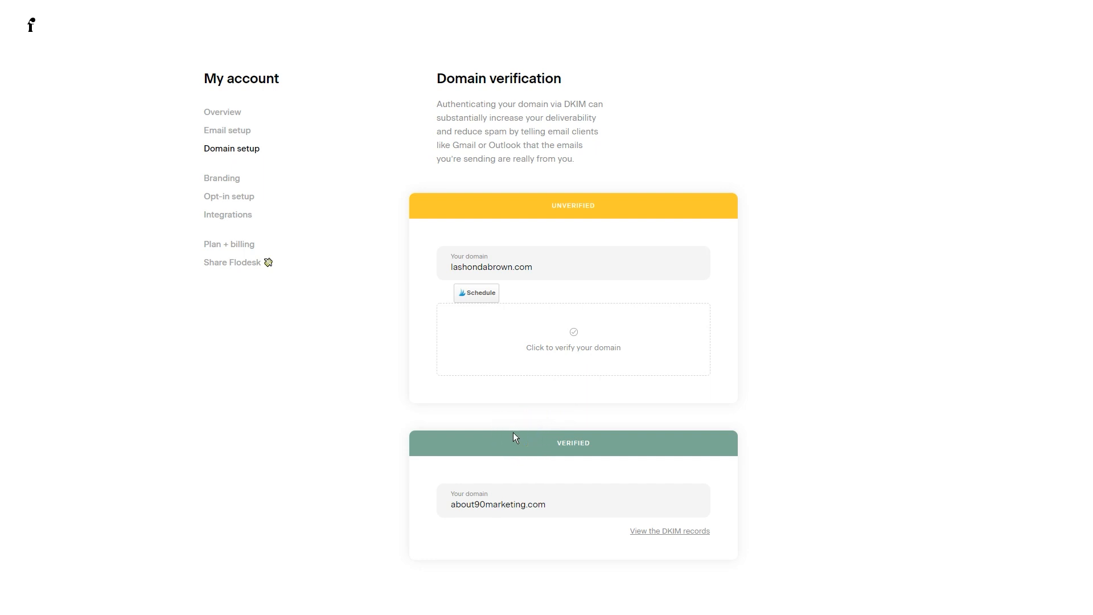
mouse_move(511, 439)
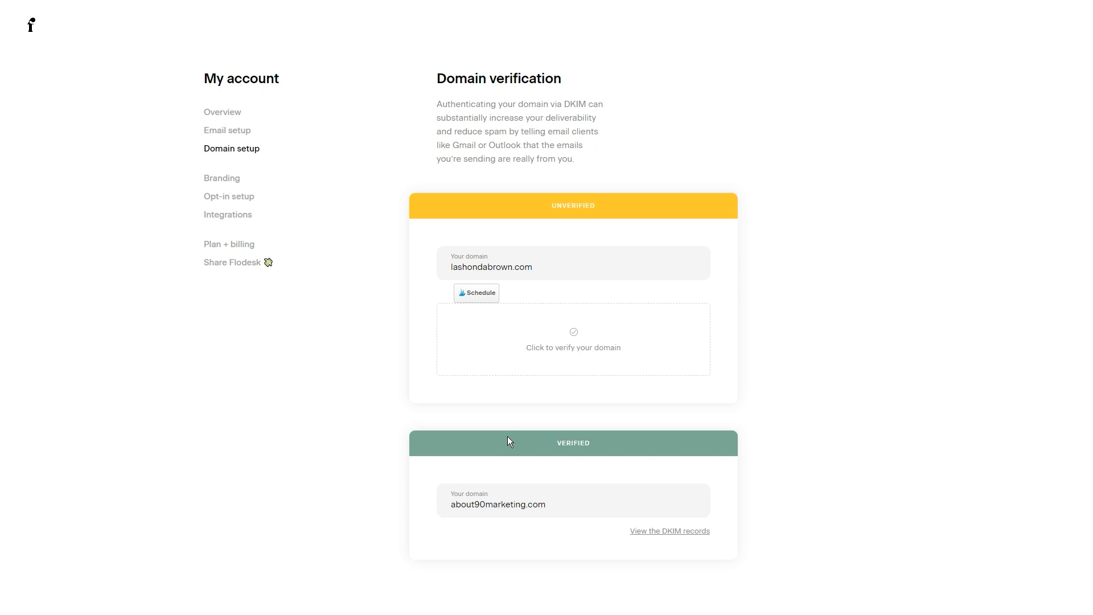
Step: Start the unverified domain's DKIM walkthrough, then close it without verifying
left_click(573, 339)
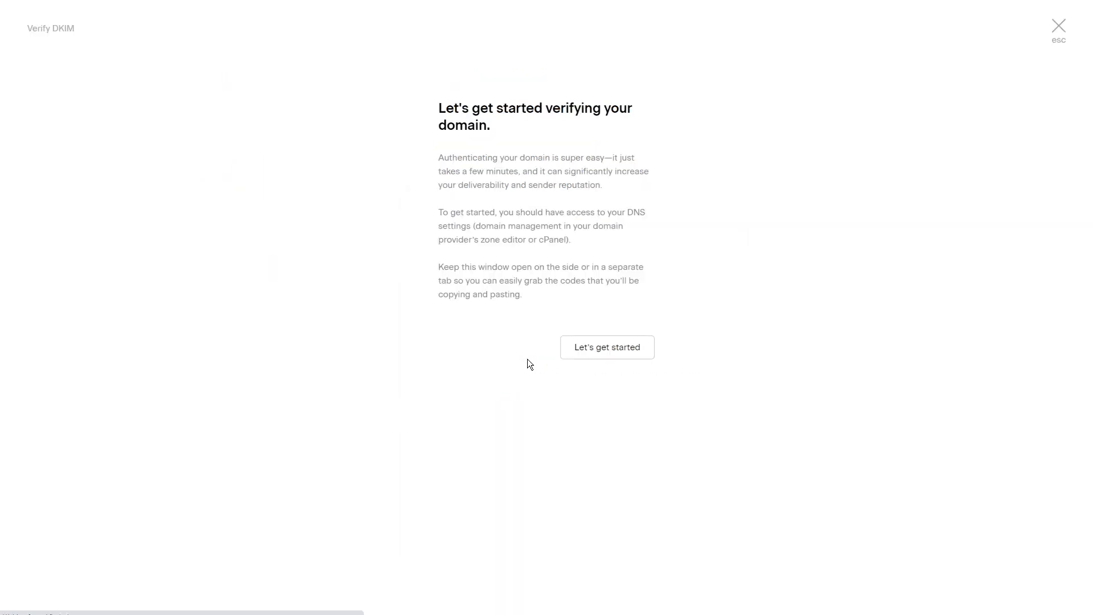
left_click(607, 347)
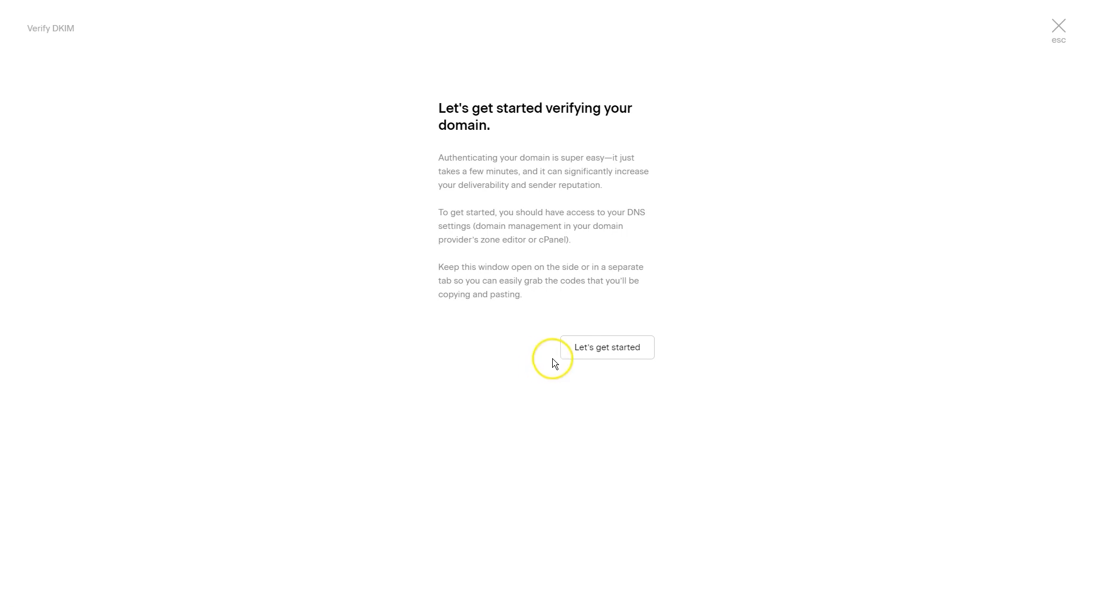
mouse_move(1055, 30)
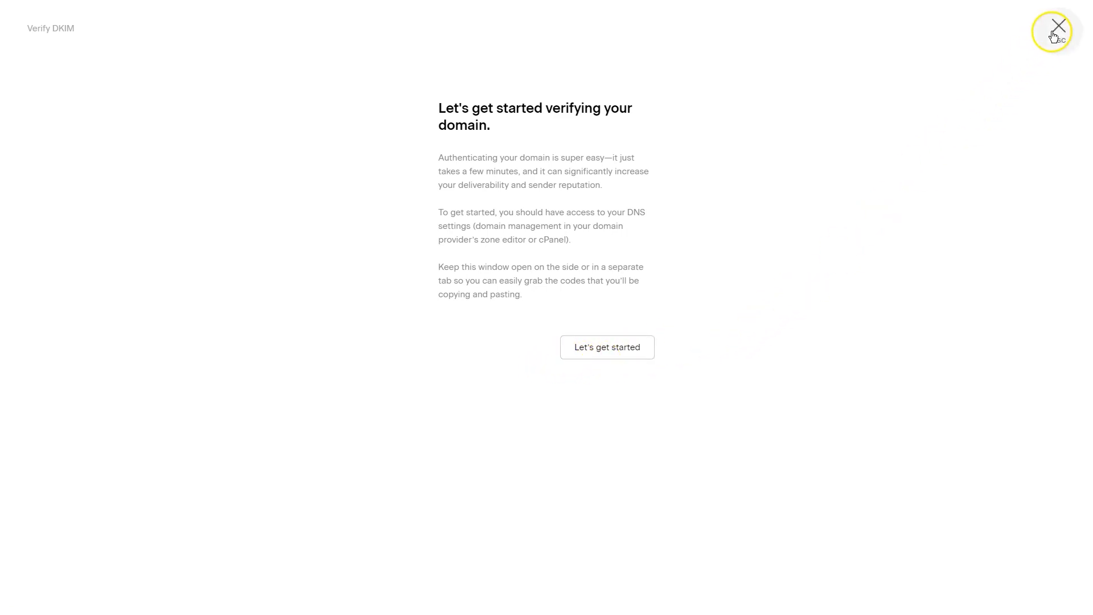
left_click(1059, 25)
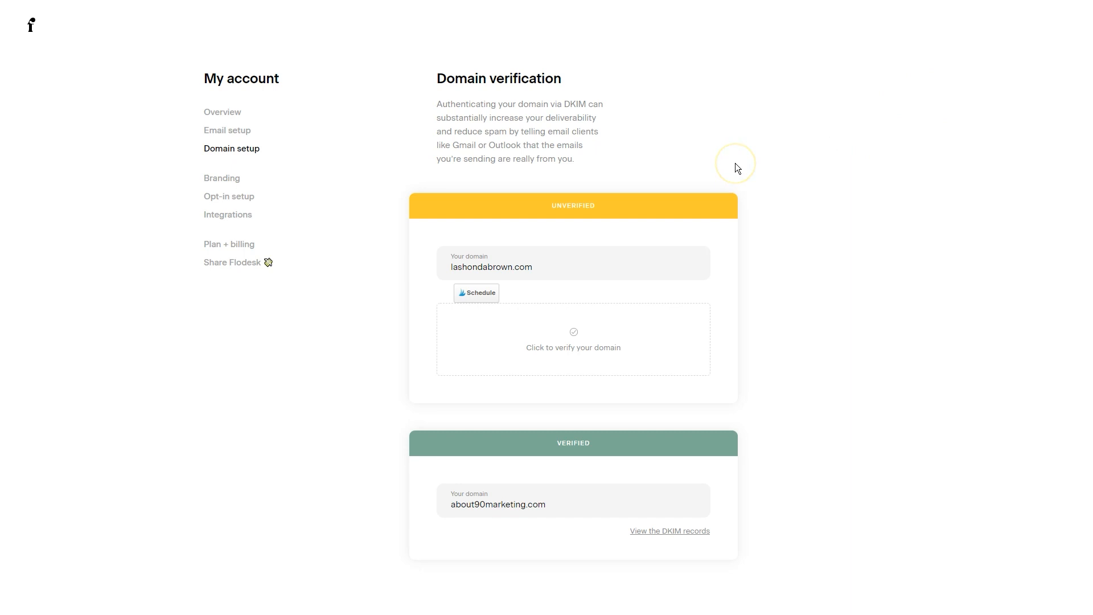
Step: View the alternate sender's Set as default and Delete options, then dismiss them
left_click(228, 130)
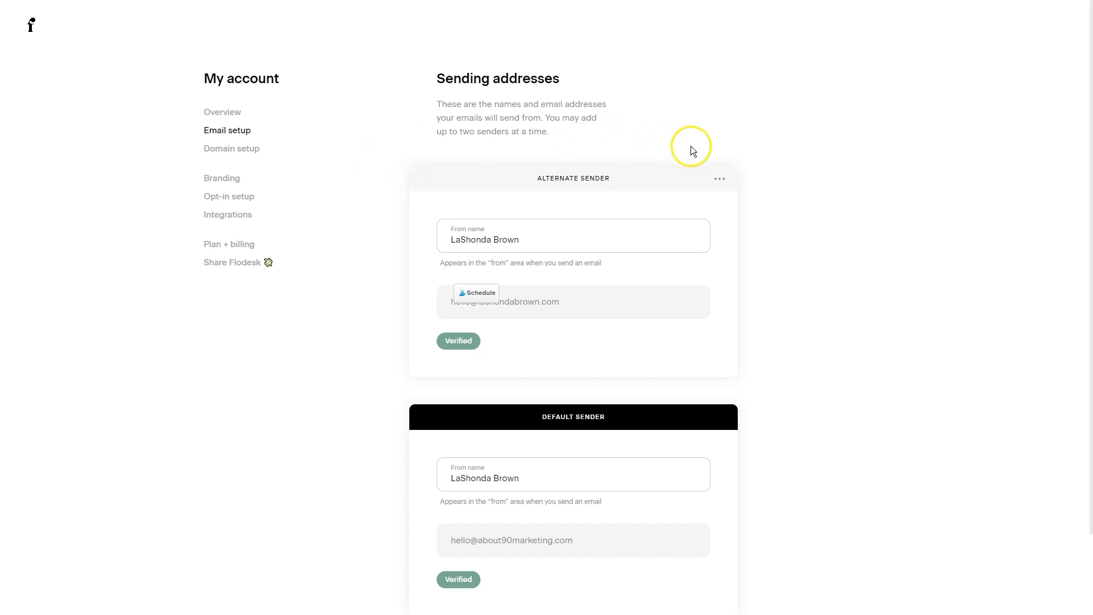
mouse_move(727, 144)
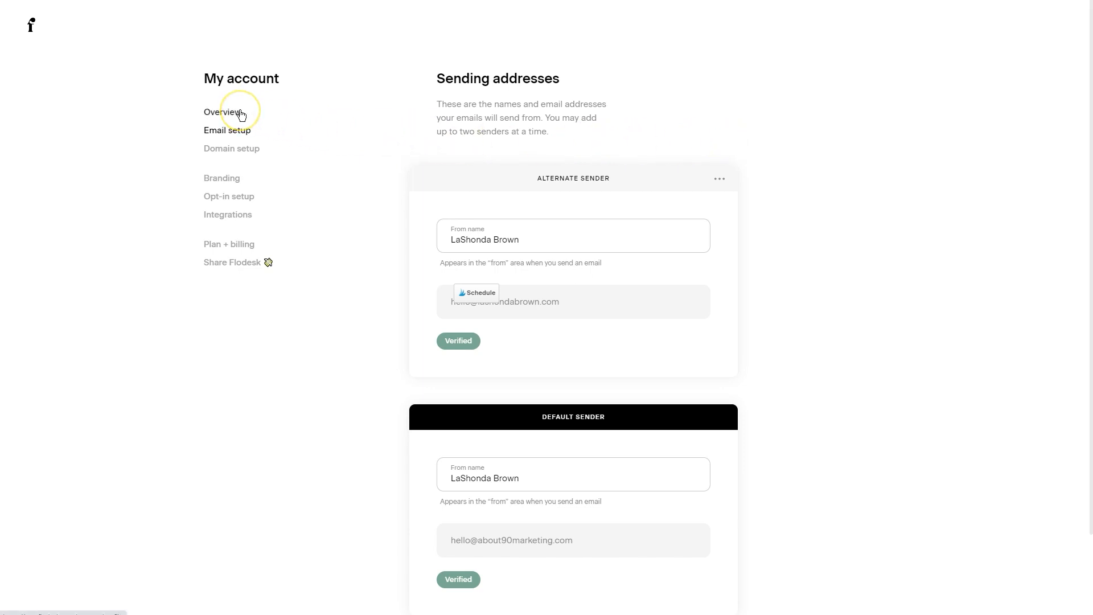
mouse_move(752, 187)
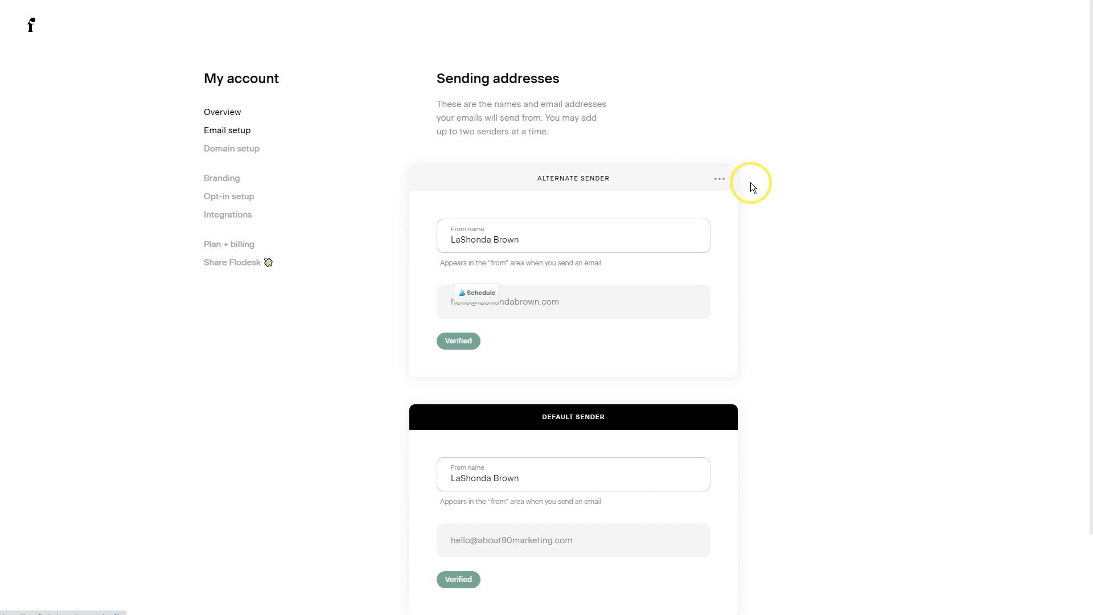
left_click(719, 178)
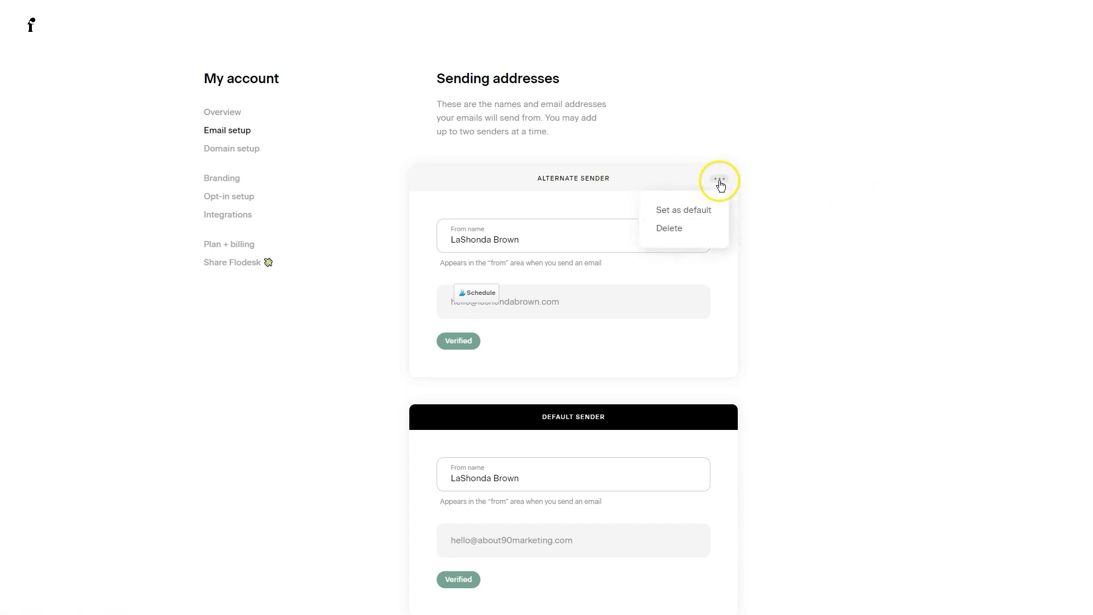
mouse_move(700, 198)
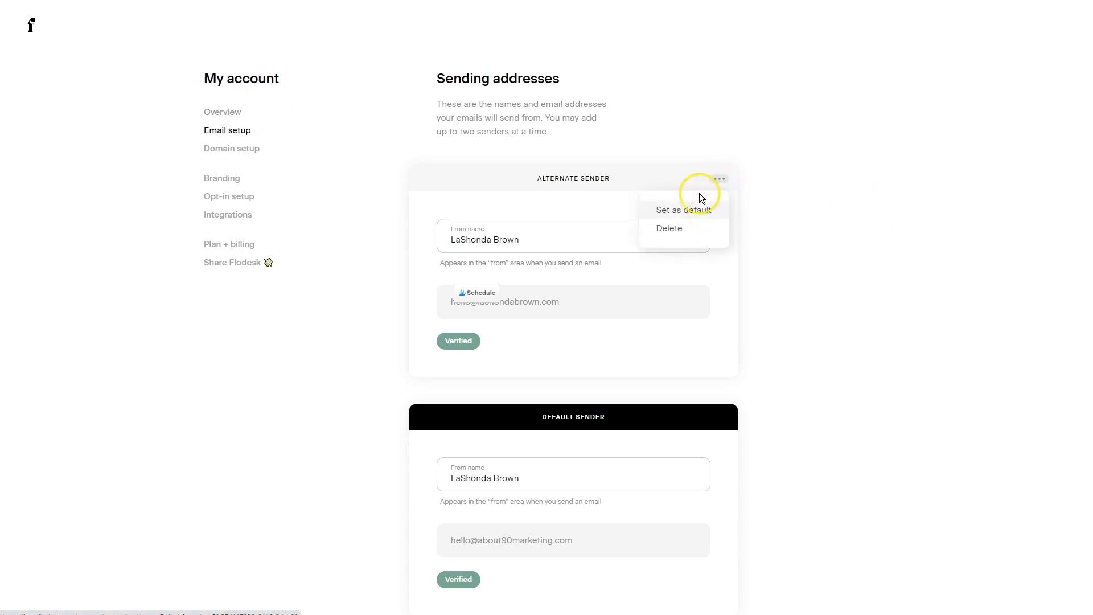
left_click(222, 111)
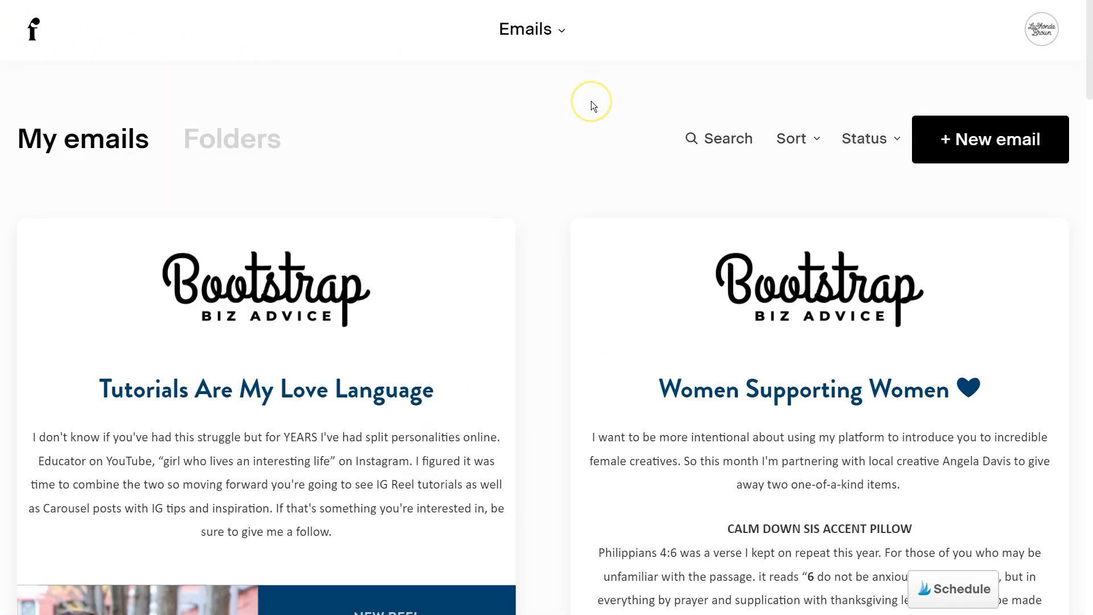
mouse_move(593, 106)
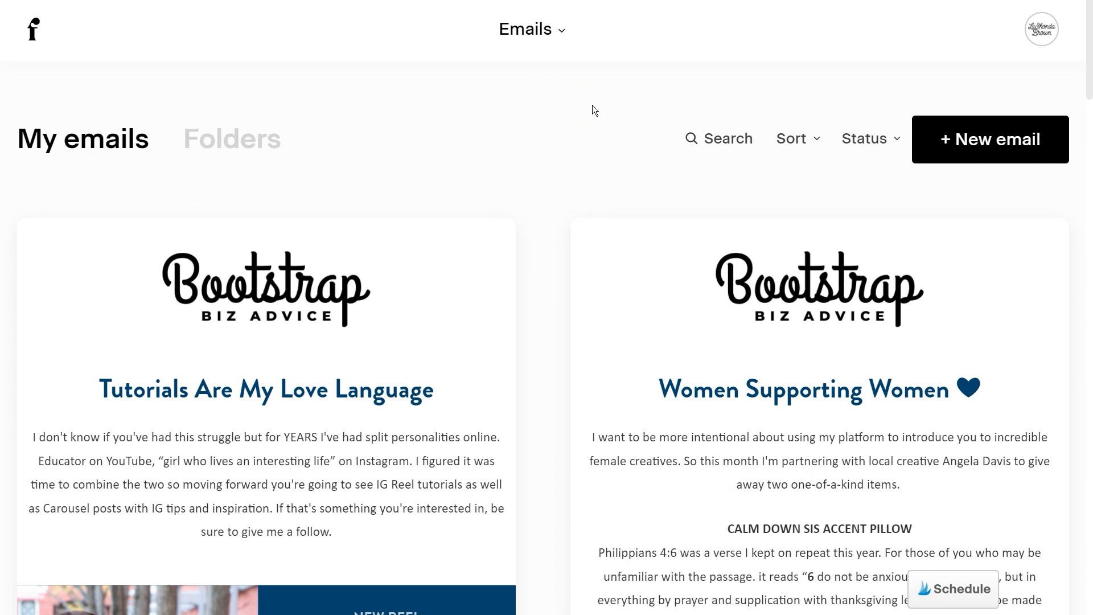
mouse_move(1020, 244)
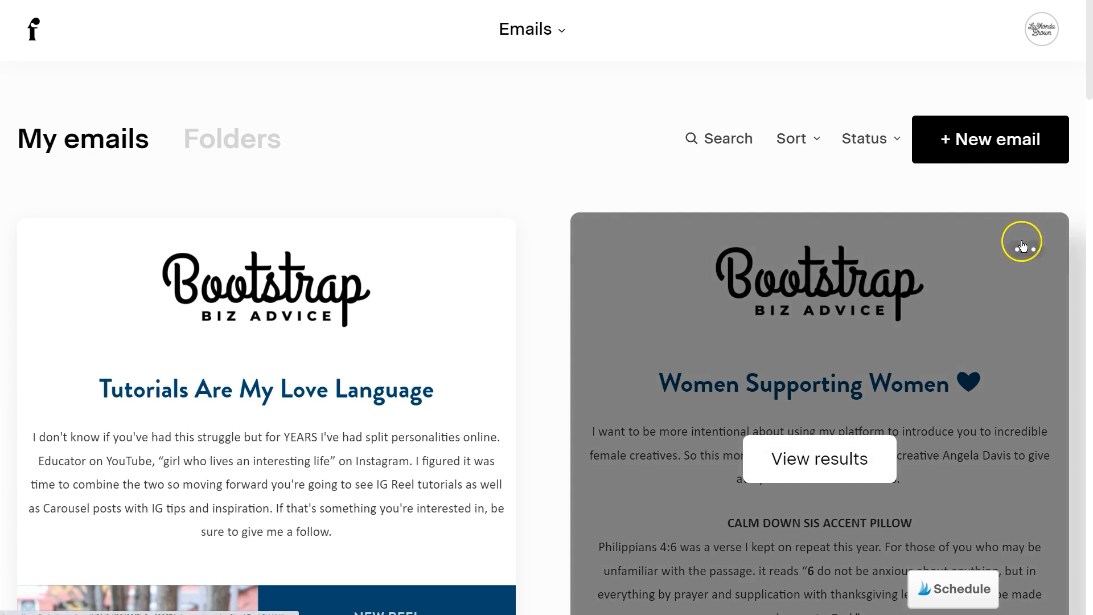
mouse_move(1025, 249)
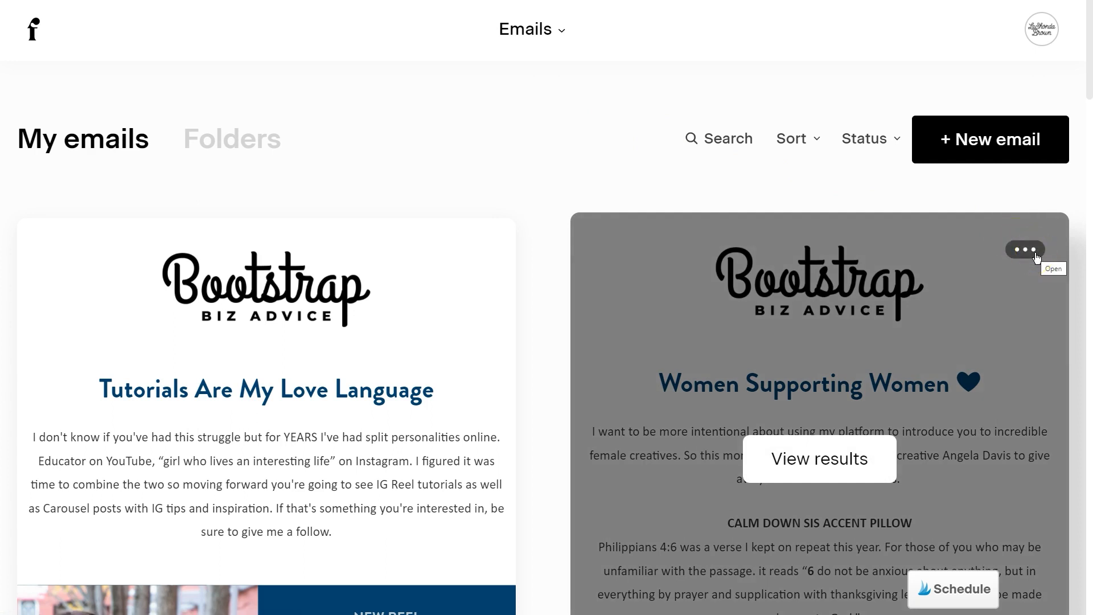
Step: Review the Women Supporting Women card's menu (Share, Resend to unopens, Duplicate, Organize, Rename), then dismiss it
left_click(1025, 249)
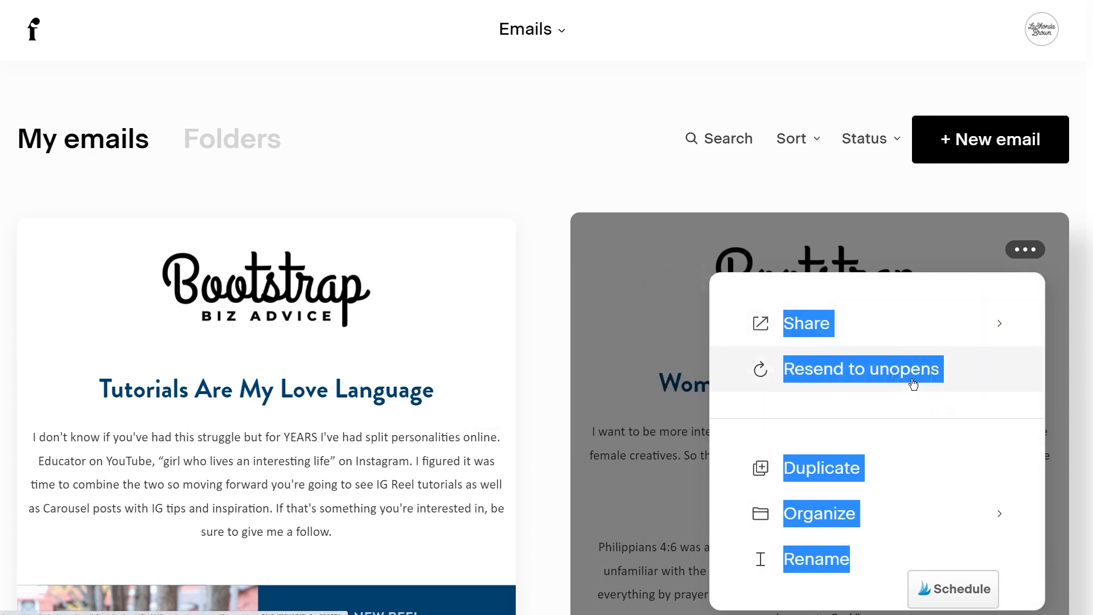
left_click(821, 514)
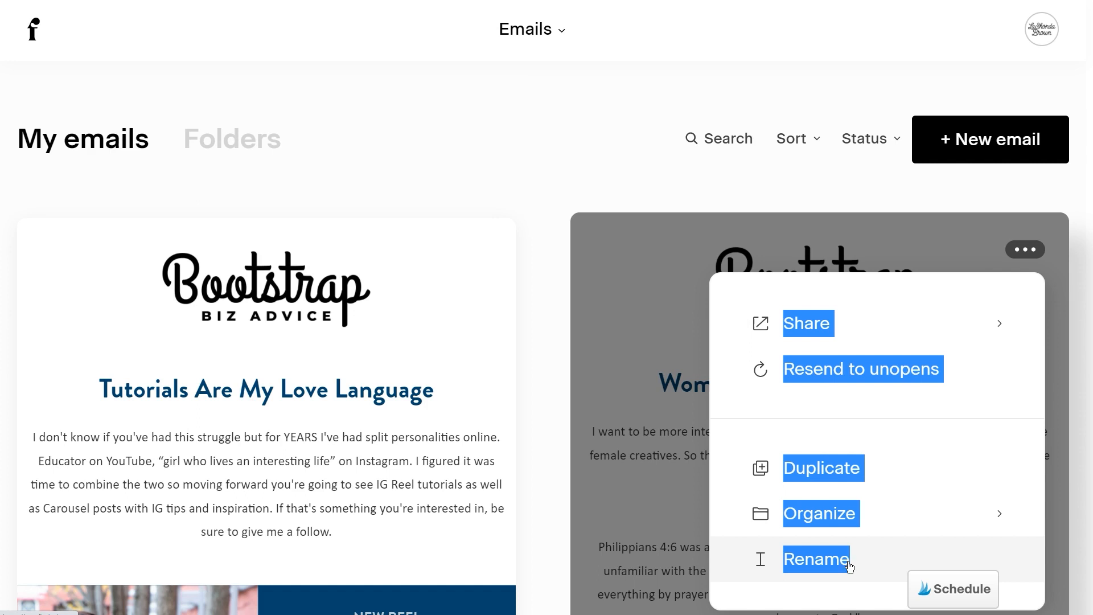
left_click(598, 129)
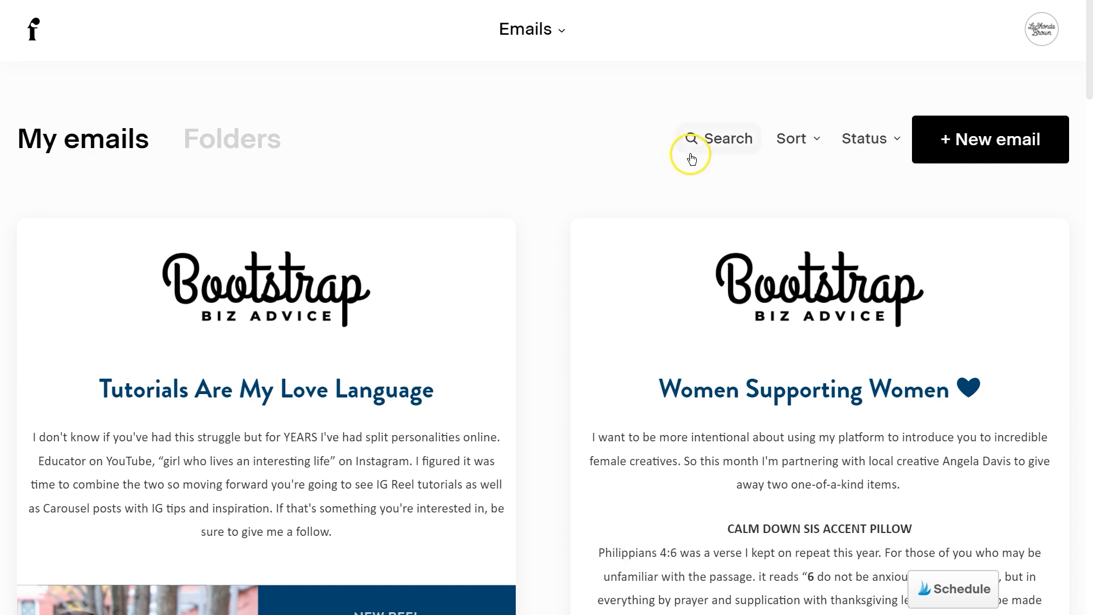
mouse_move(901, 208)
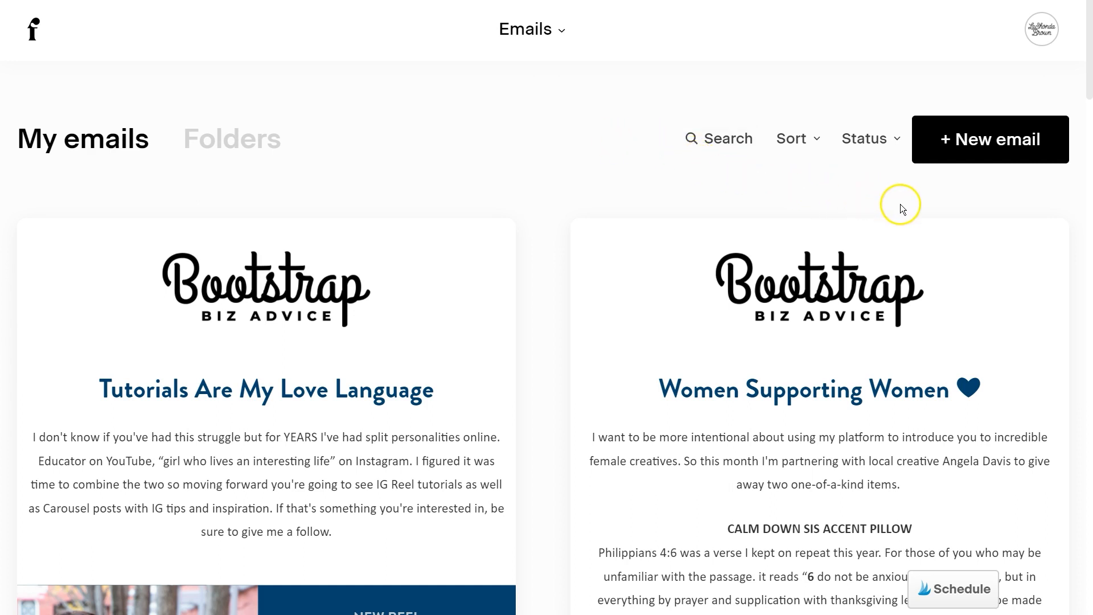
left_click(1026, 250)
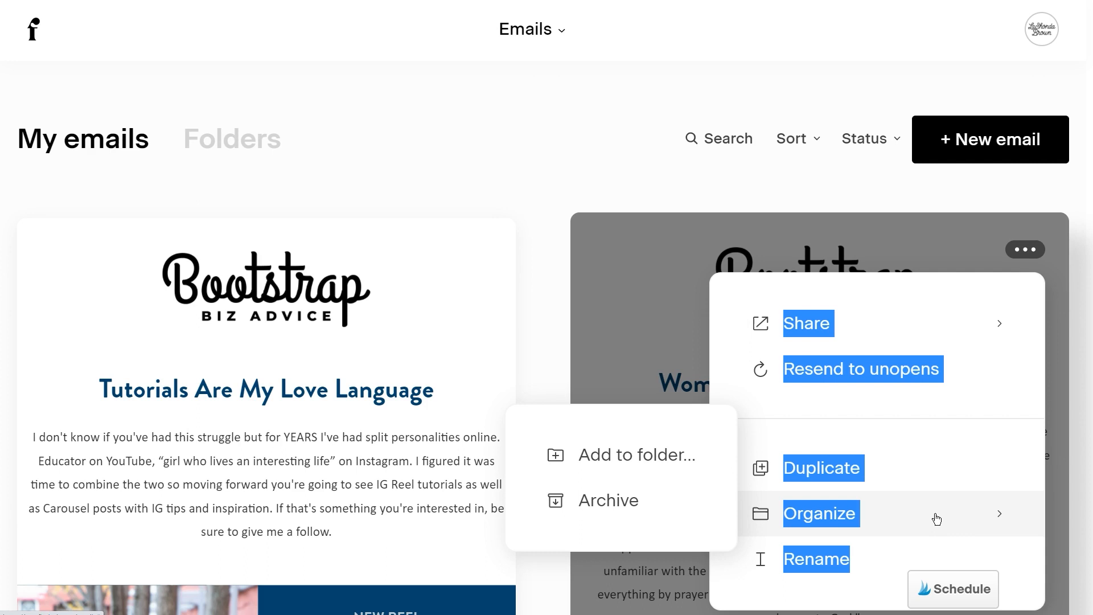
mouse_move(934, 519)
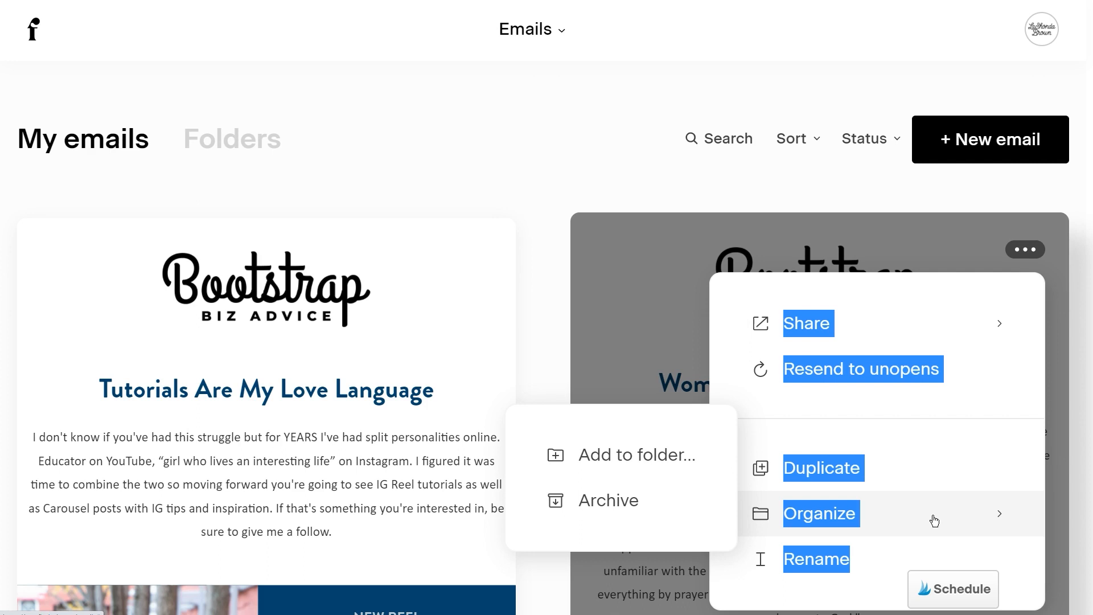
left_click(934, 519)
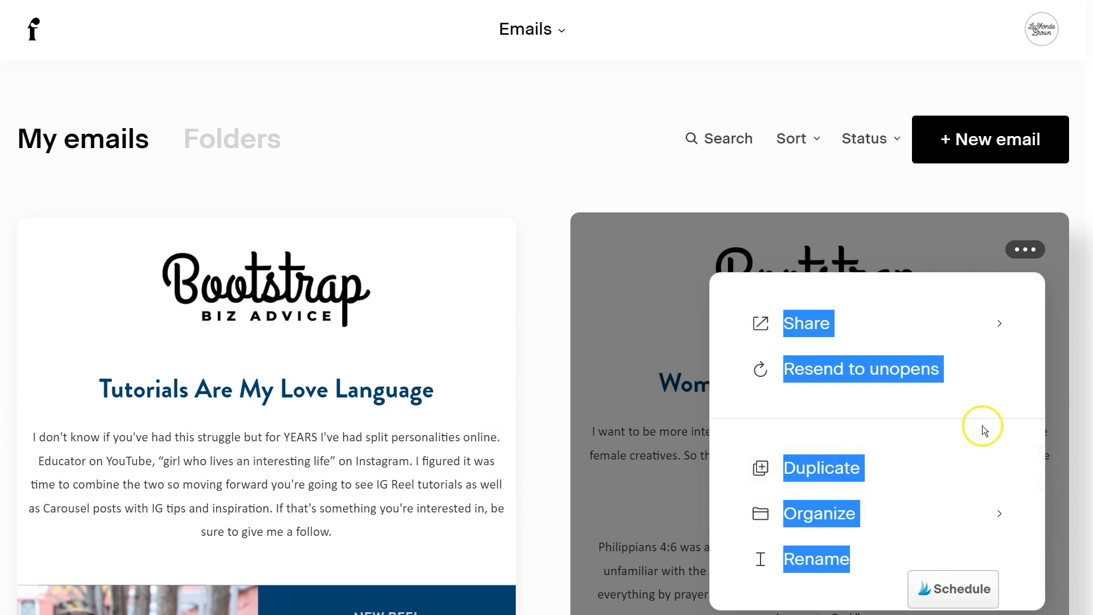
mouse_move(946, 468)
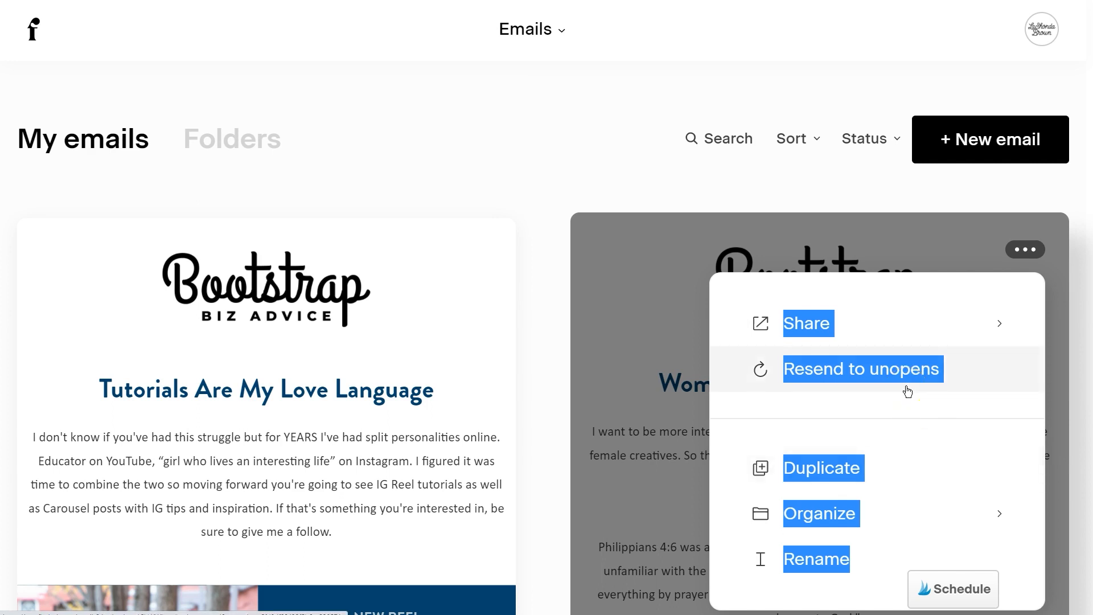
left_click(714, 180)
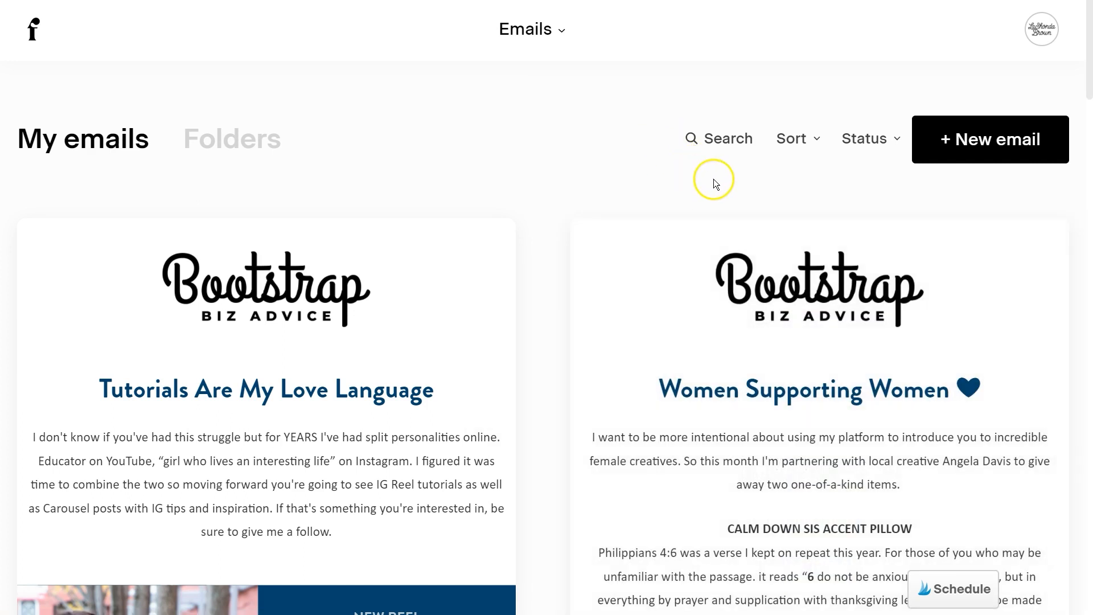
mouse_move(730, 189)
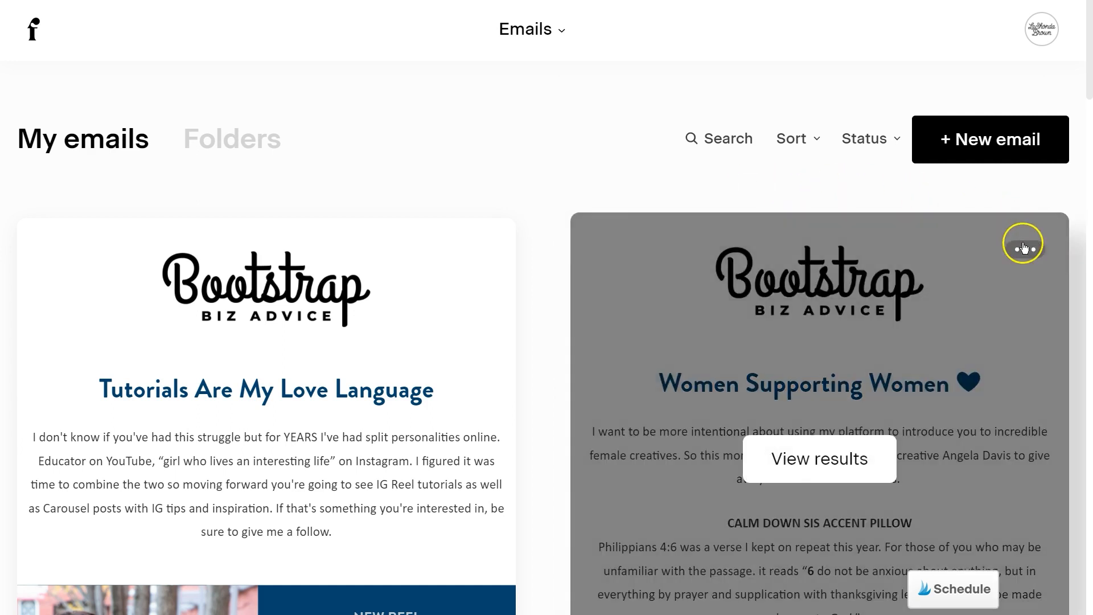
Step: Reveal the Women Supporting Women email's View in browser and Get shareable link options
left_click(1022, 246)
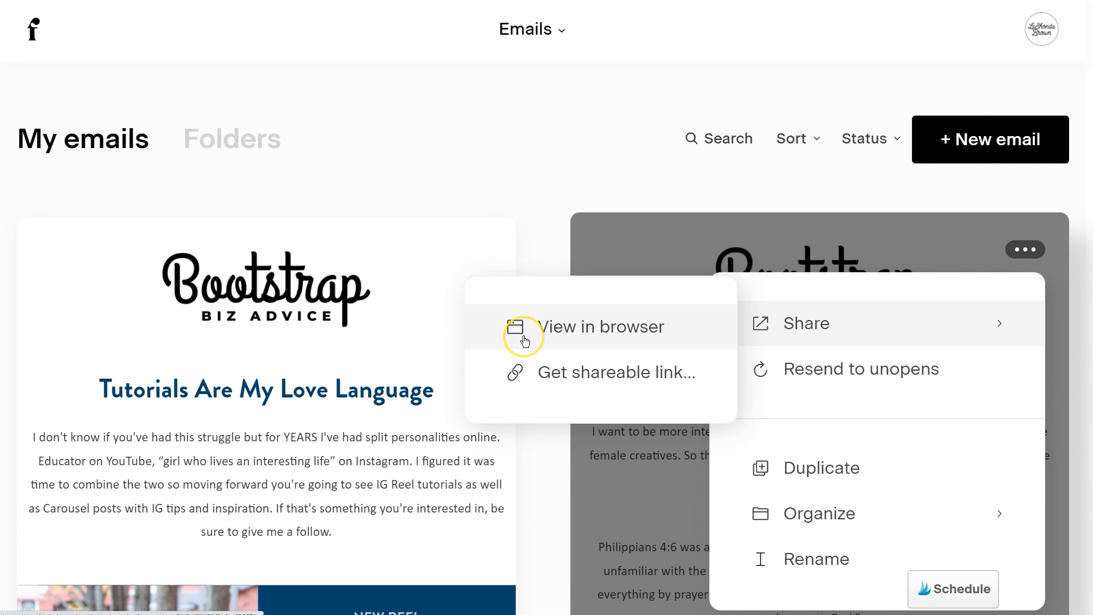
mouse_move(525, 340)
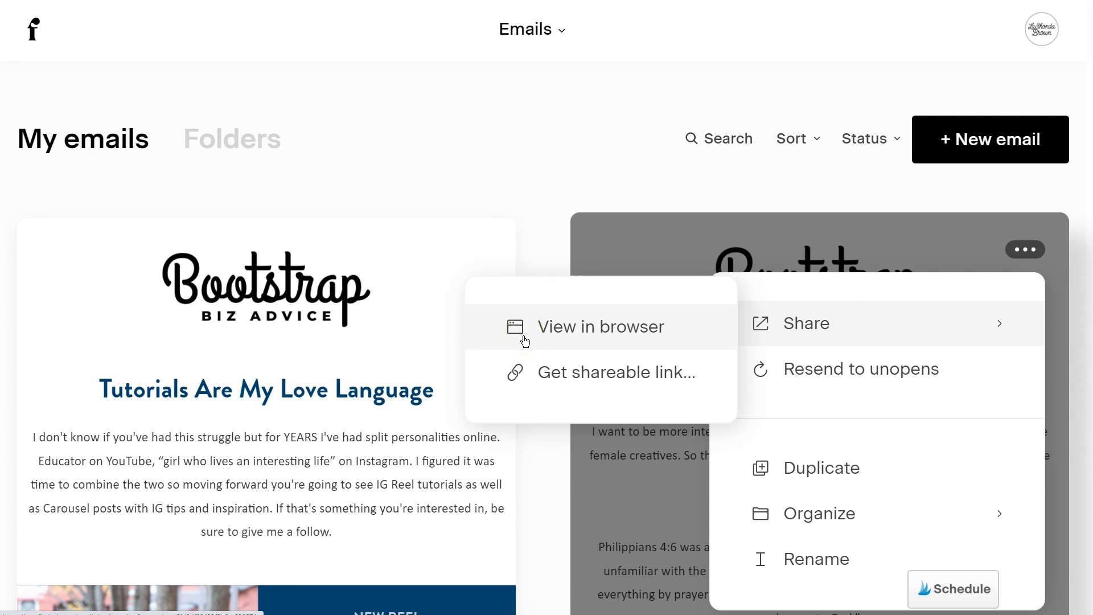